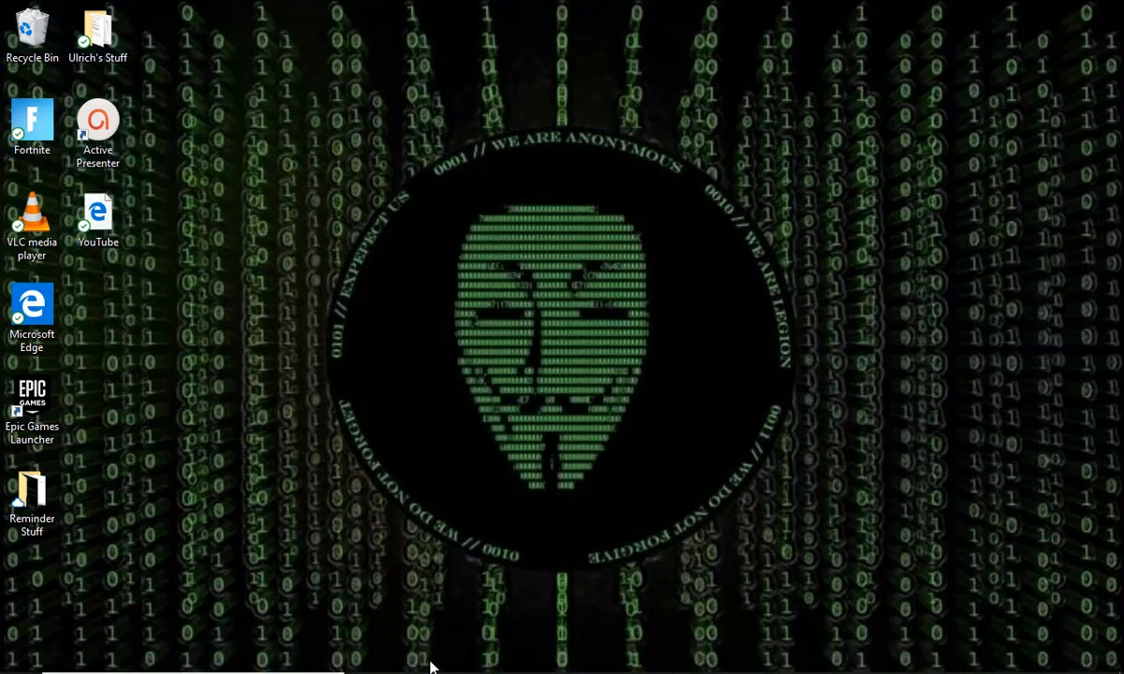
pyautogui.moveTo(453, 655)
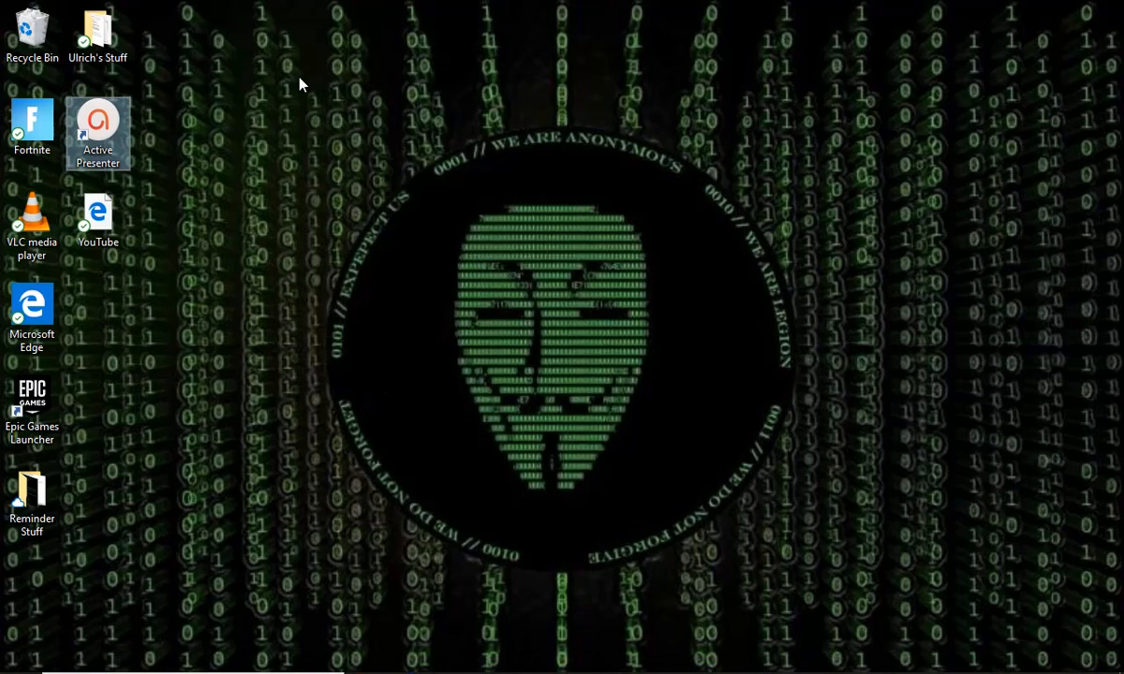
# Open the Ulrich's Stuff folder on the Desktop listing the BSOD script, BSOD, Matrix and Snake files.
pyautogui.moveTo(291, 106); pyautogui.dragTo(446, 618)
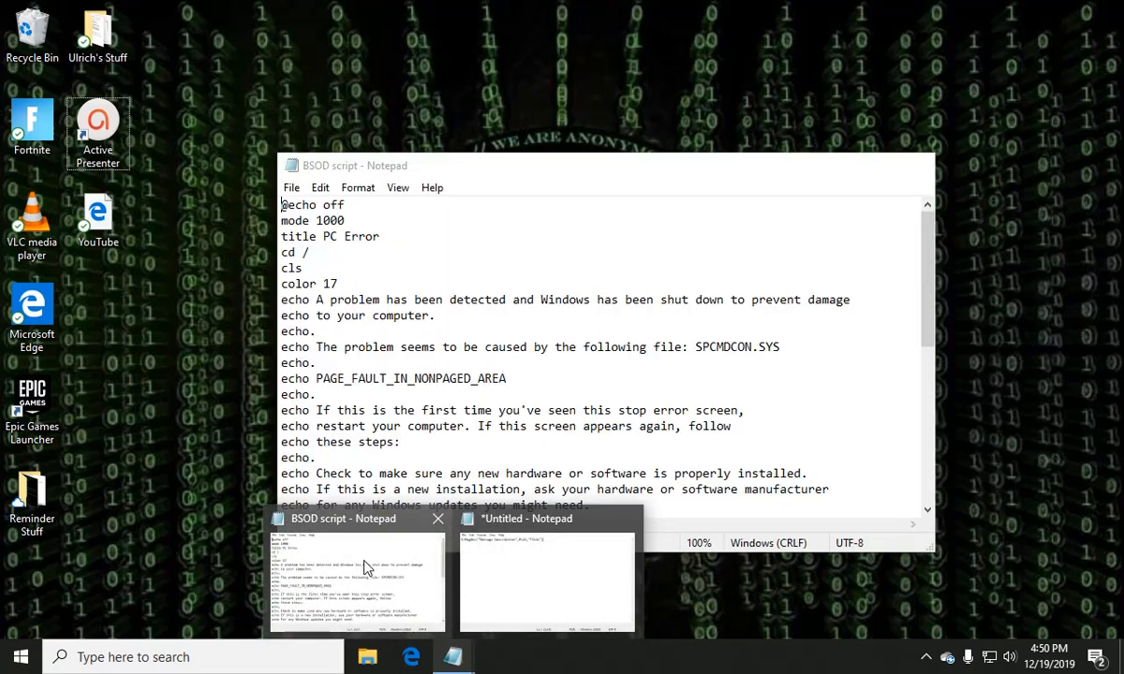
pyautogui.moveTo(416, 580)
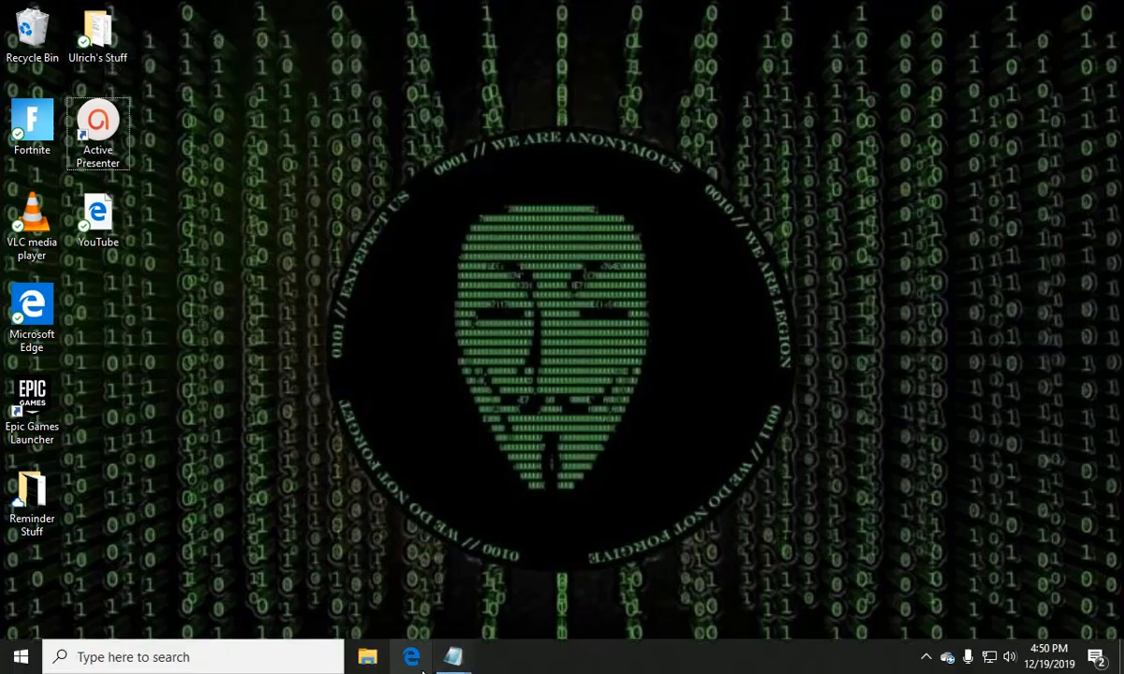
pyautogui.click(98, 33)
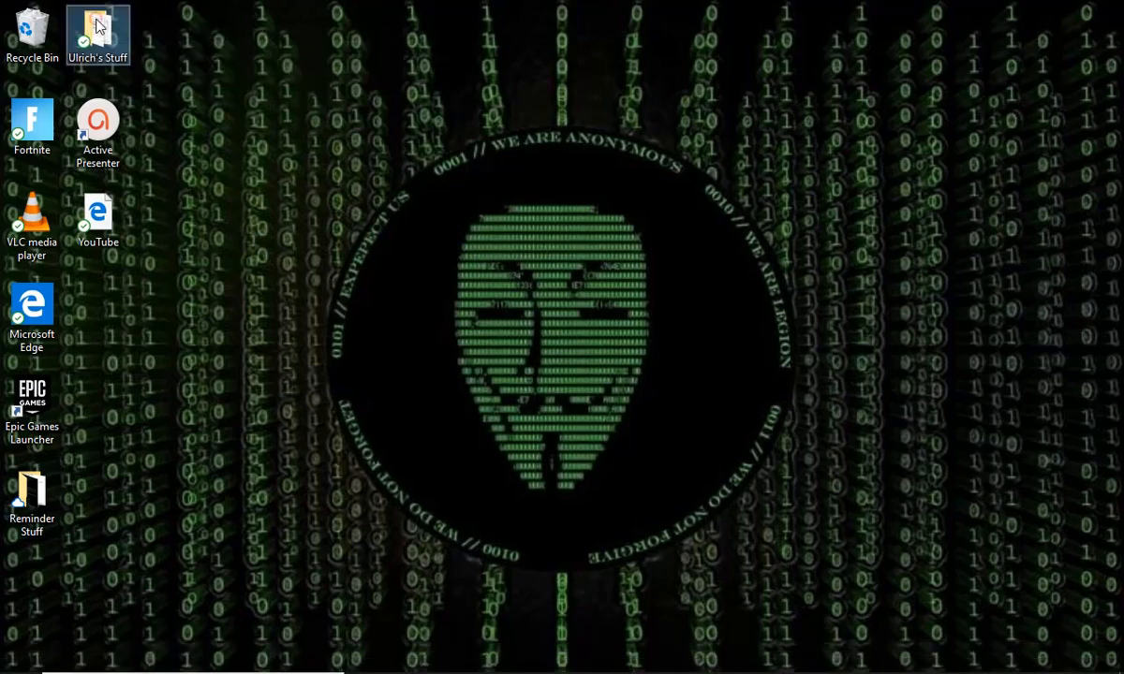
pyautogui.doubleClick(98, 33)
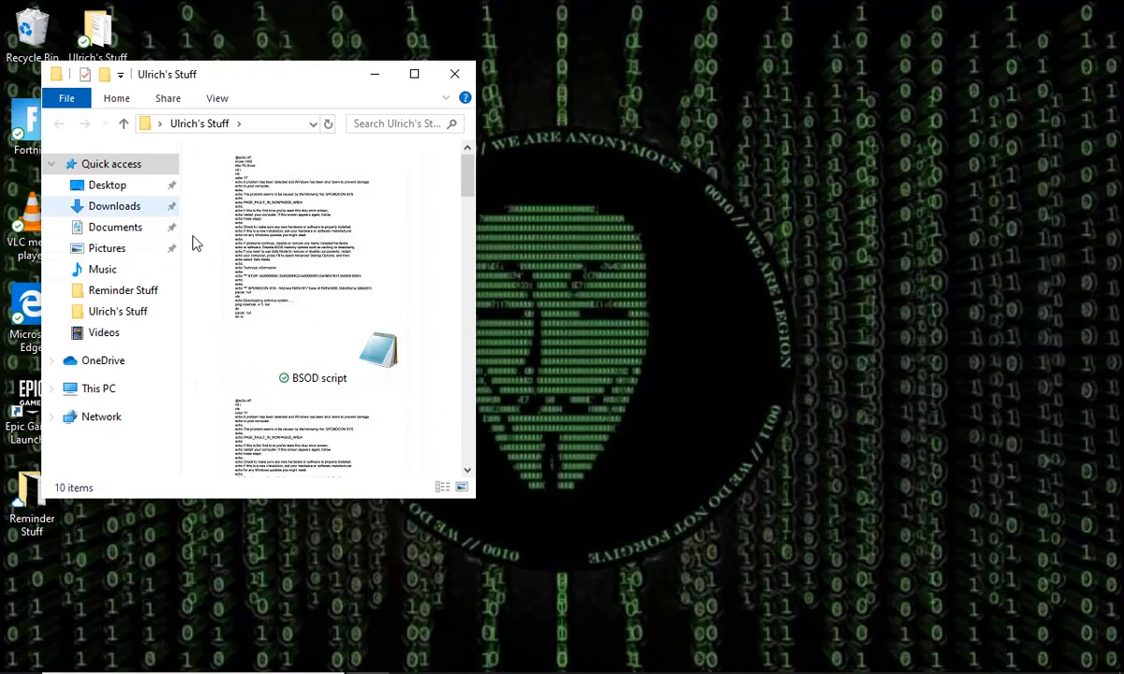
pyautogui.click(107, 185)
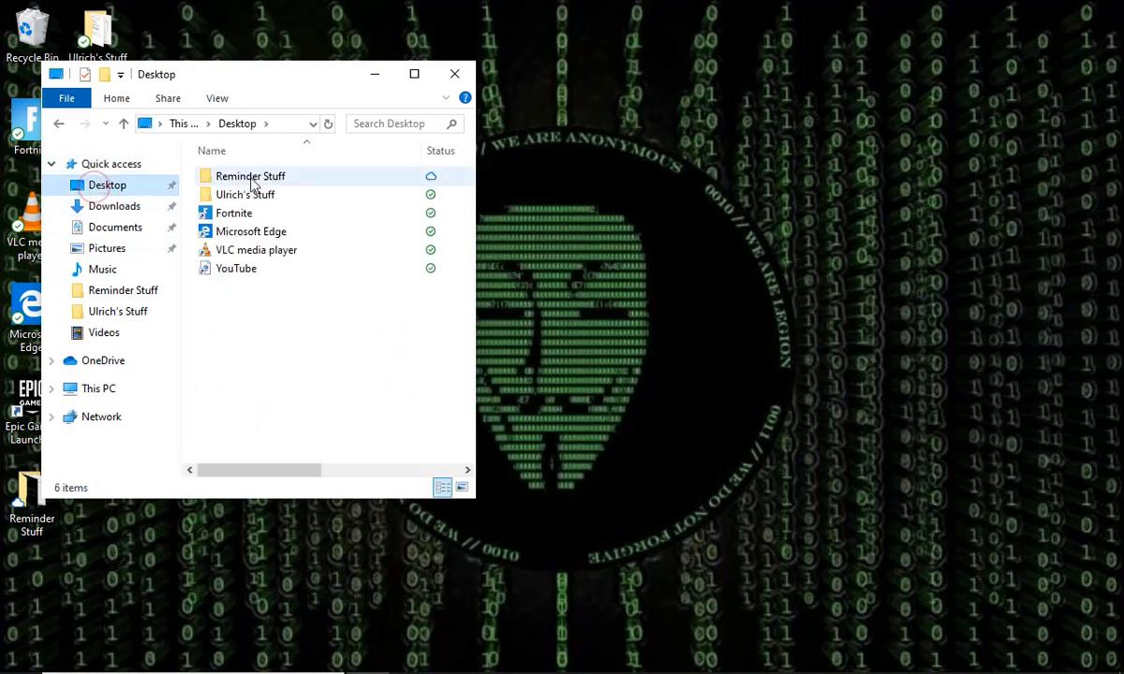
pyautogui.click(246, 193)
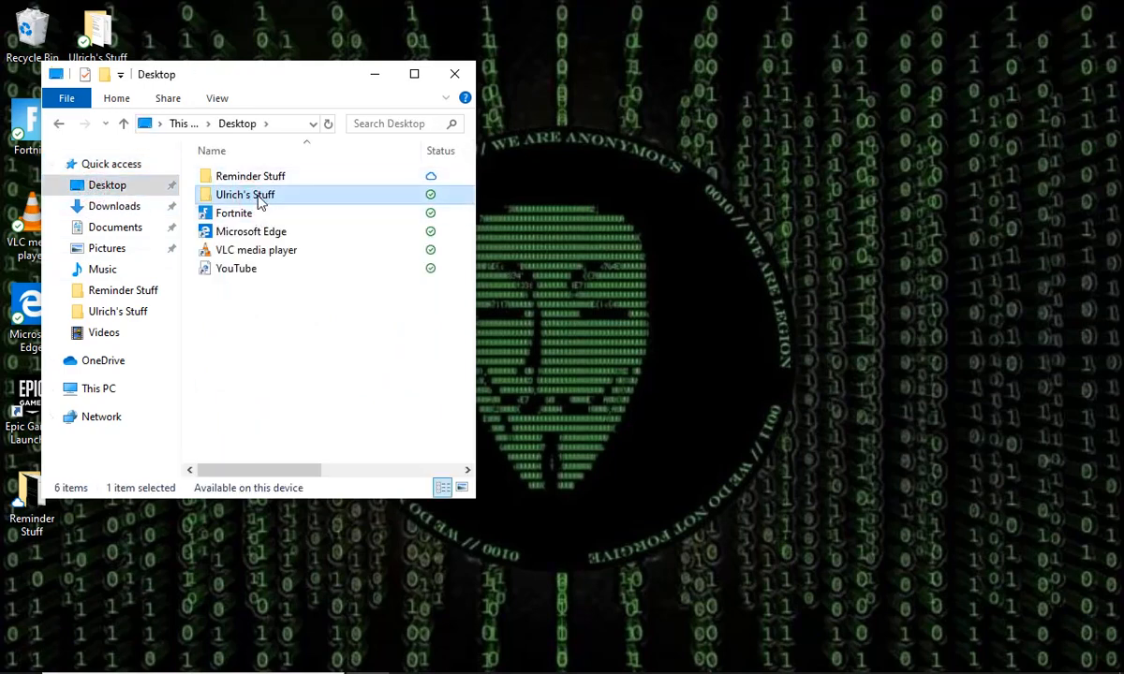
pyautogui.doubleClick(245, 194)
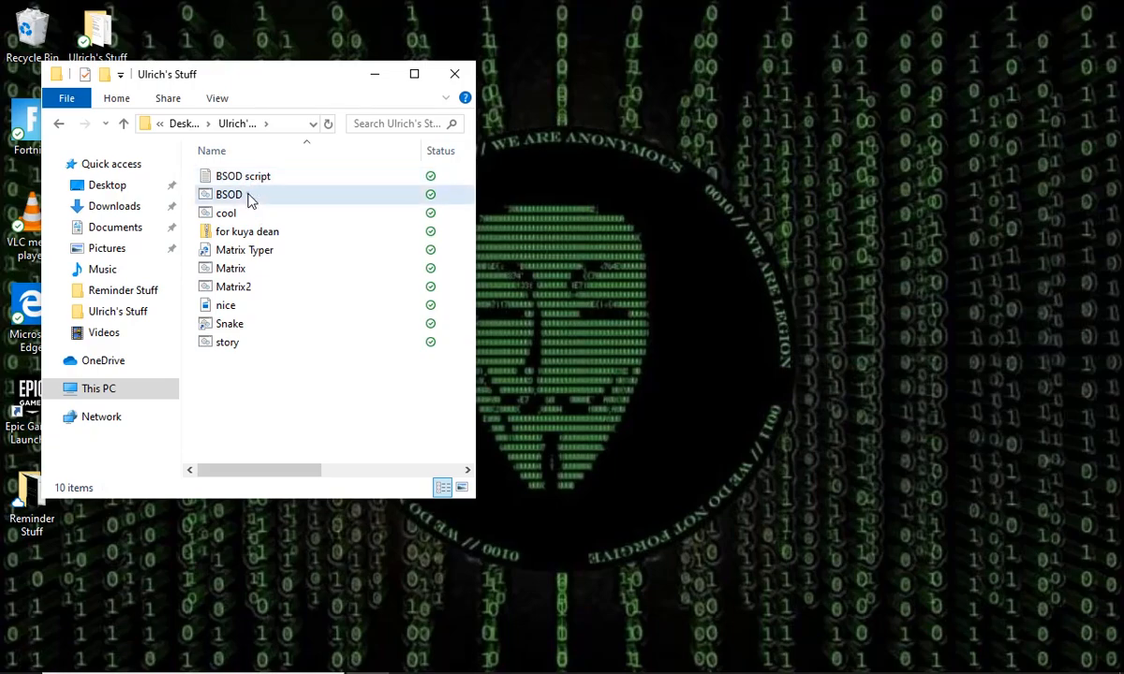
# Run BSOD.bat full-screen through the fake stop error and file dumps, then close the console.
pyautogui.doubleClick(229, 193)
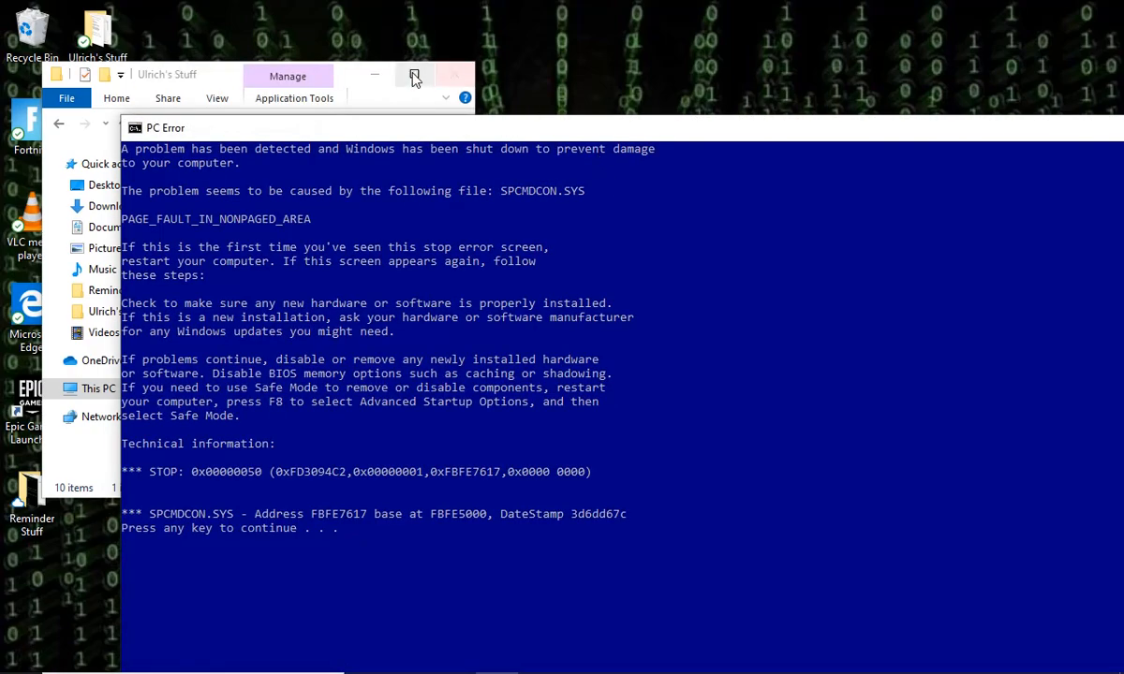
pyautogui.click(416, 75)
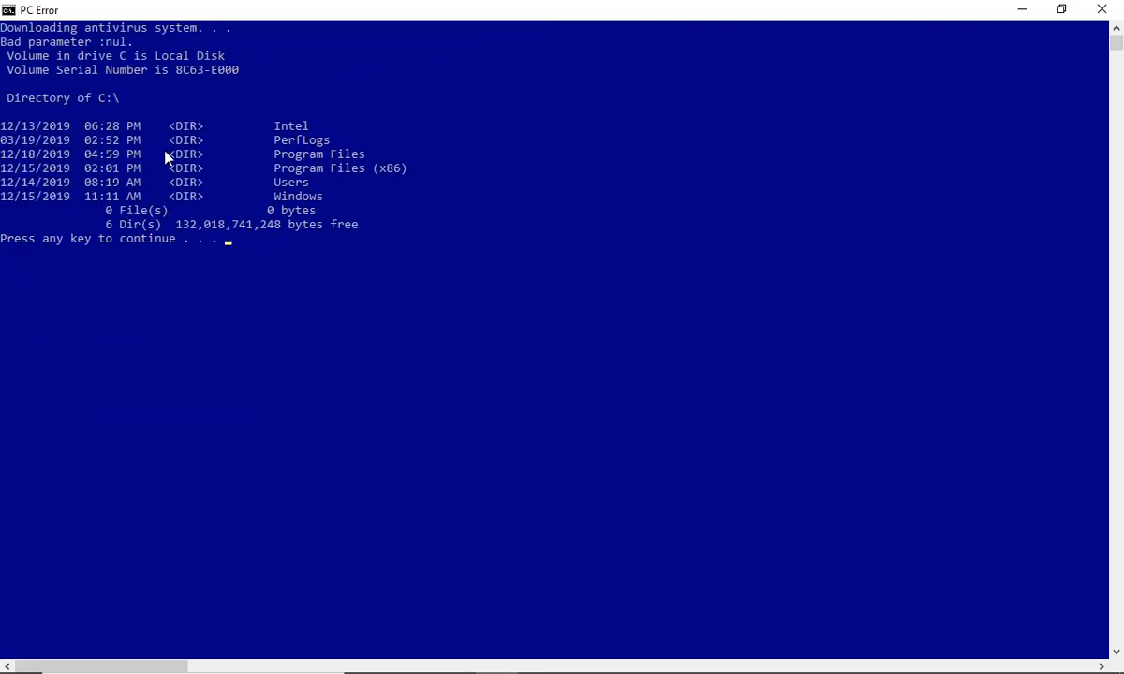
pyautogui.press('enter')
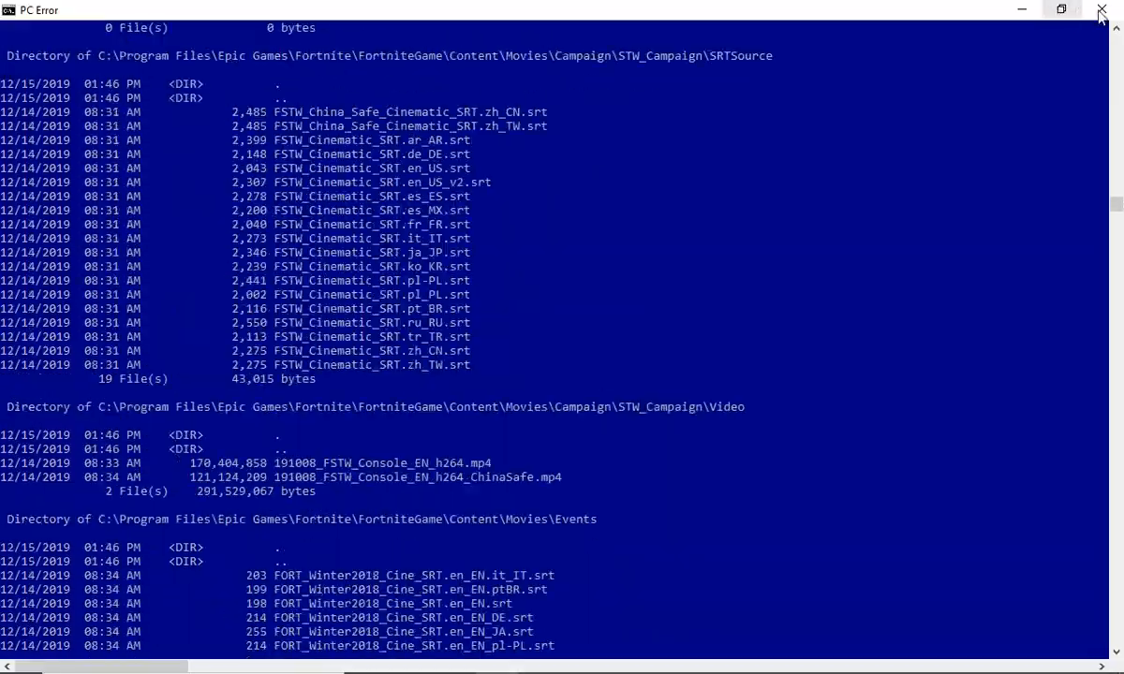
pyautogui.click(1102, 9)
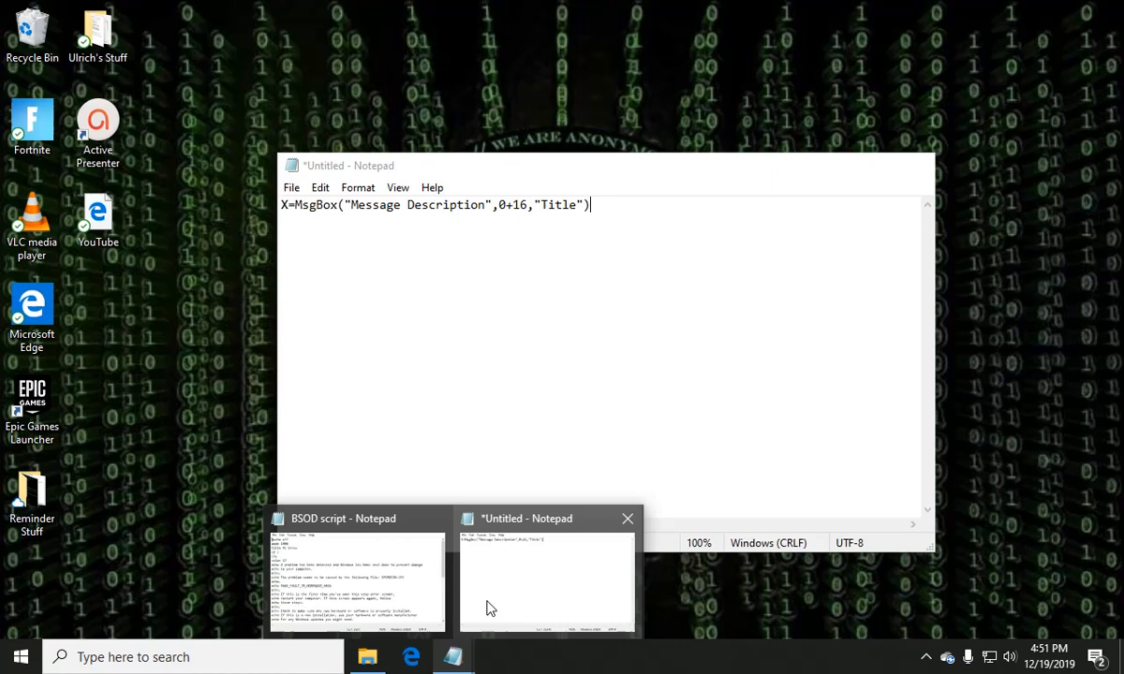
pyautogui.moveTo(521, 575)
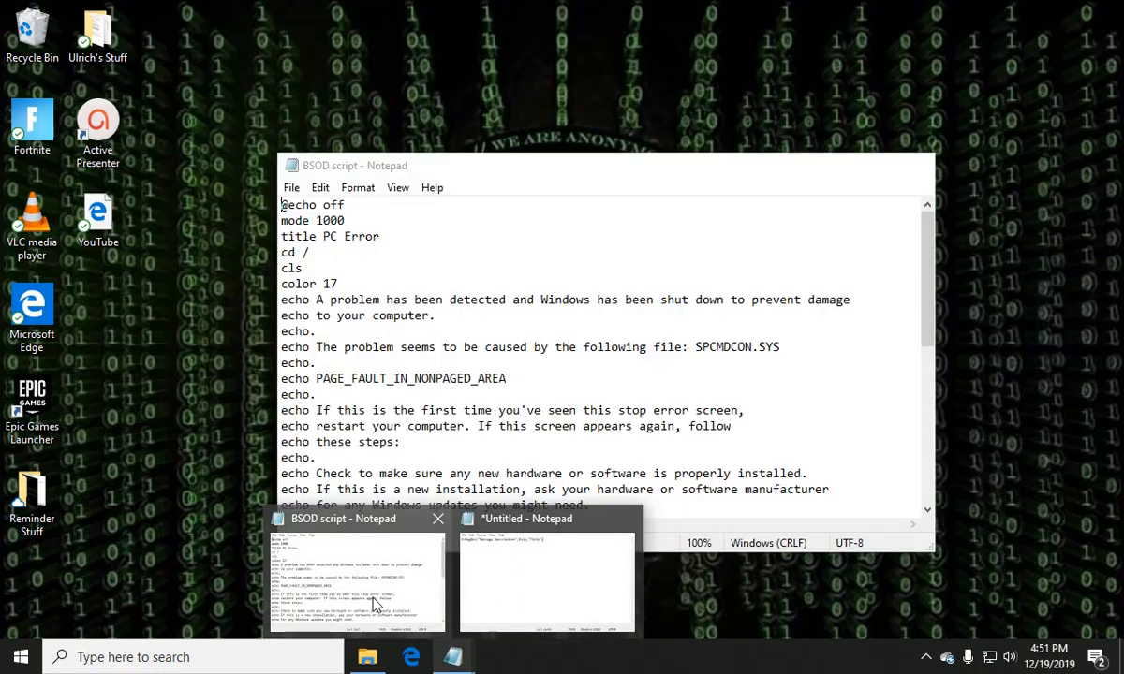
pyautogui.moveTo(373, 581)
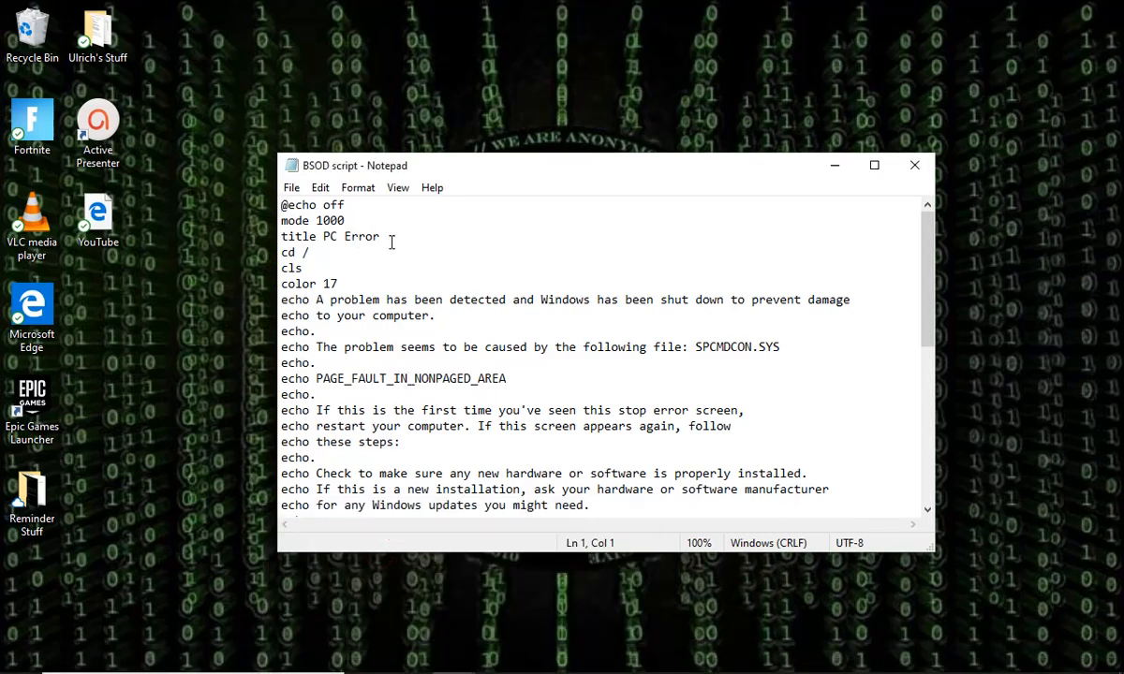
pyautogui.scroll(-3)
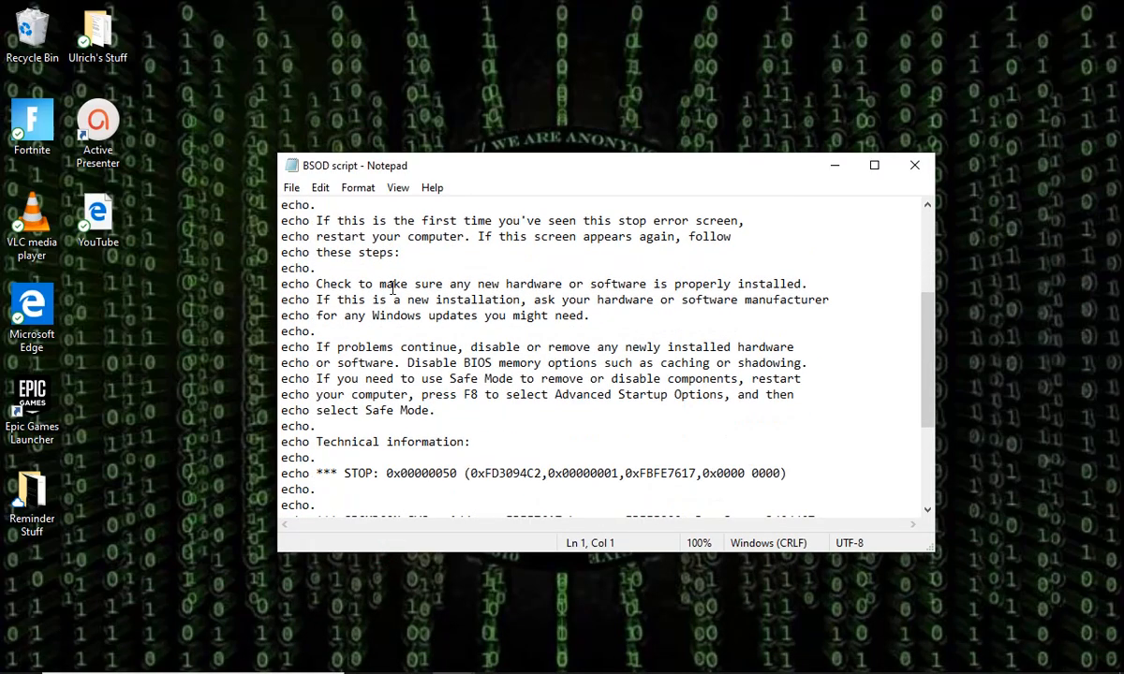
pyautogui.scroll(-3)
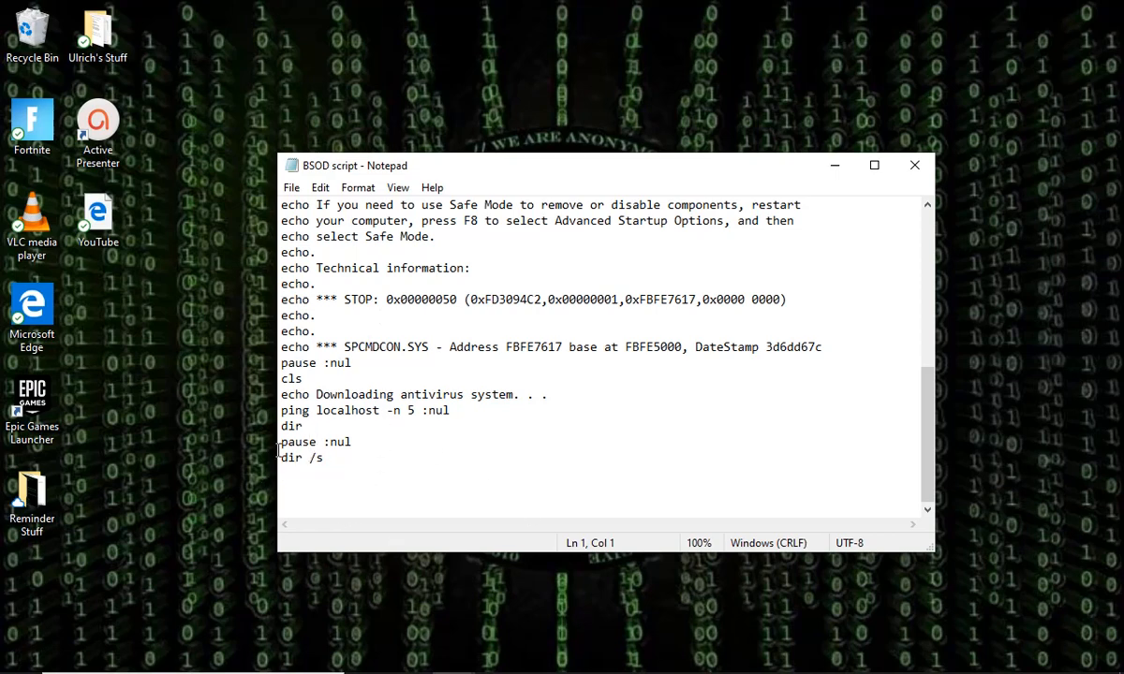
pyautogui.moveTo(215, 499)
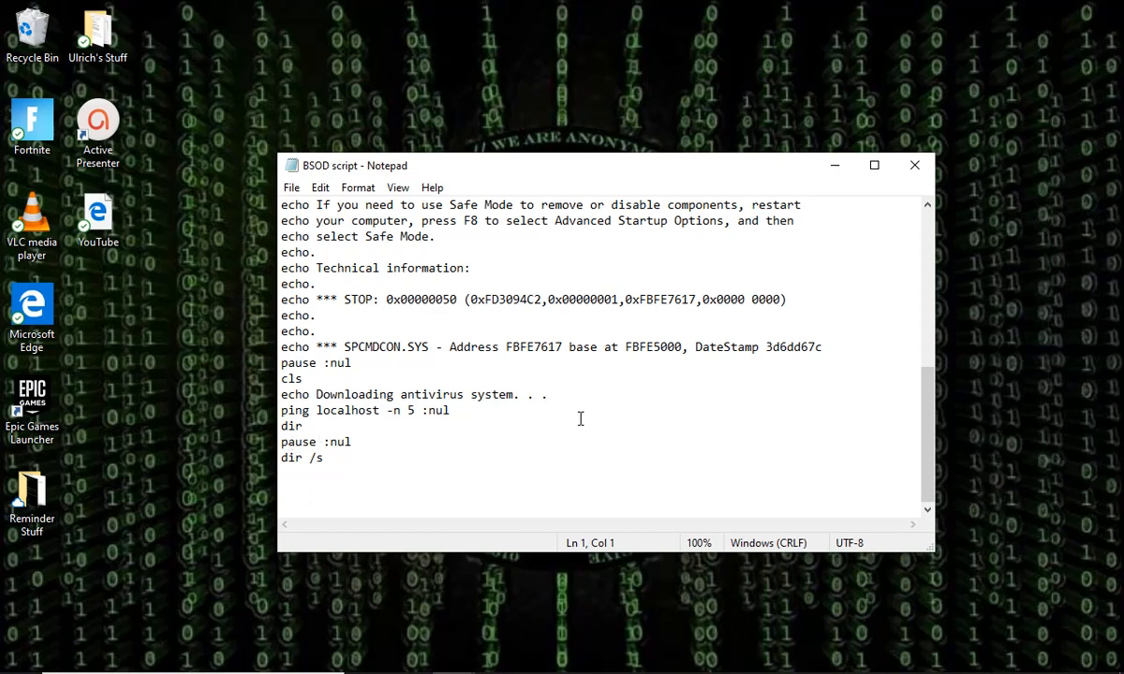
pyautogui.scroll(3)
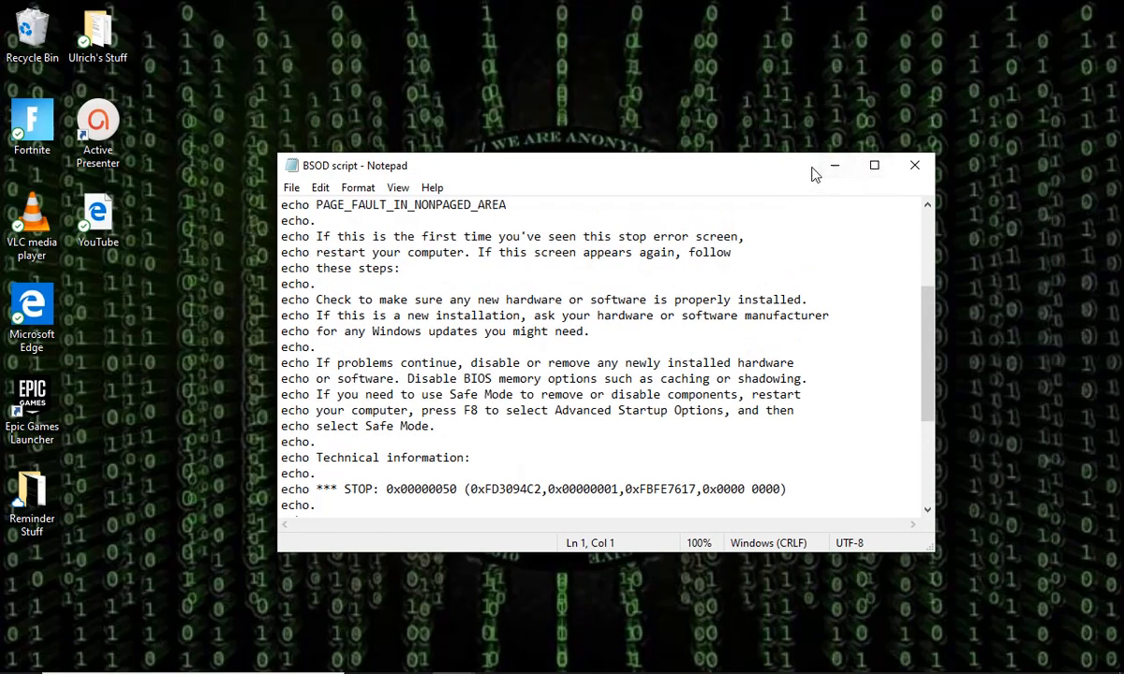
pyautogui.moveTo(833, 165)
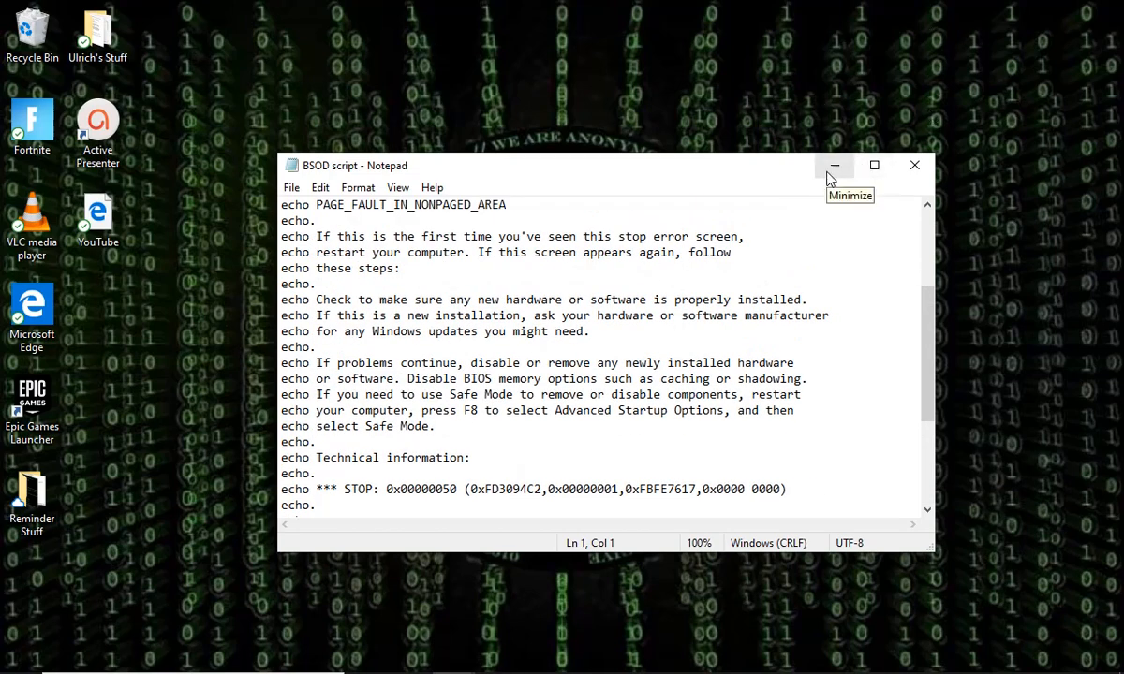
pyautogui.moveTo(528, 394)
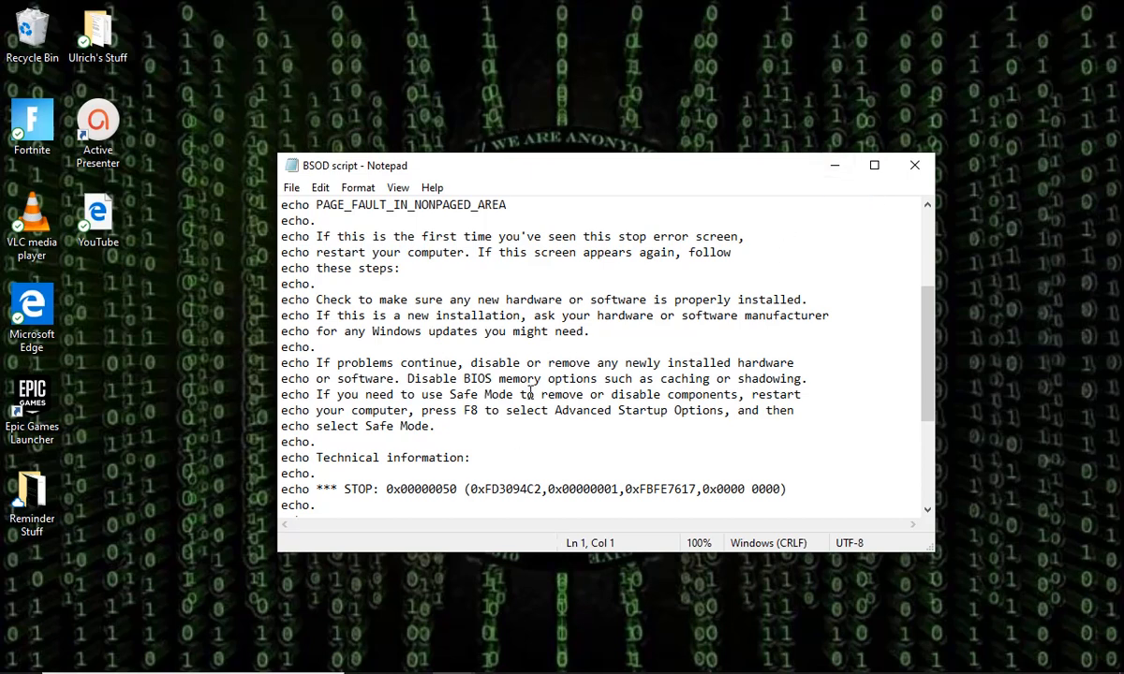
pyautogui.scroll(-3)
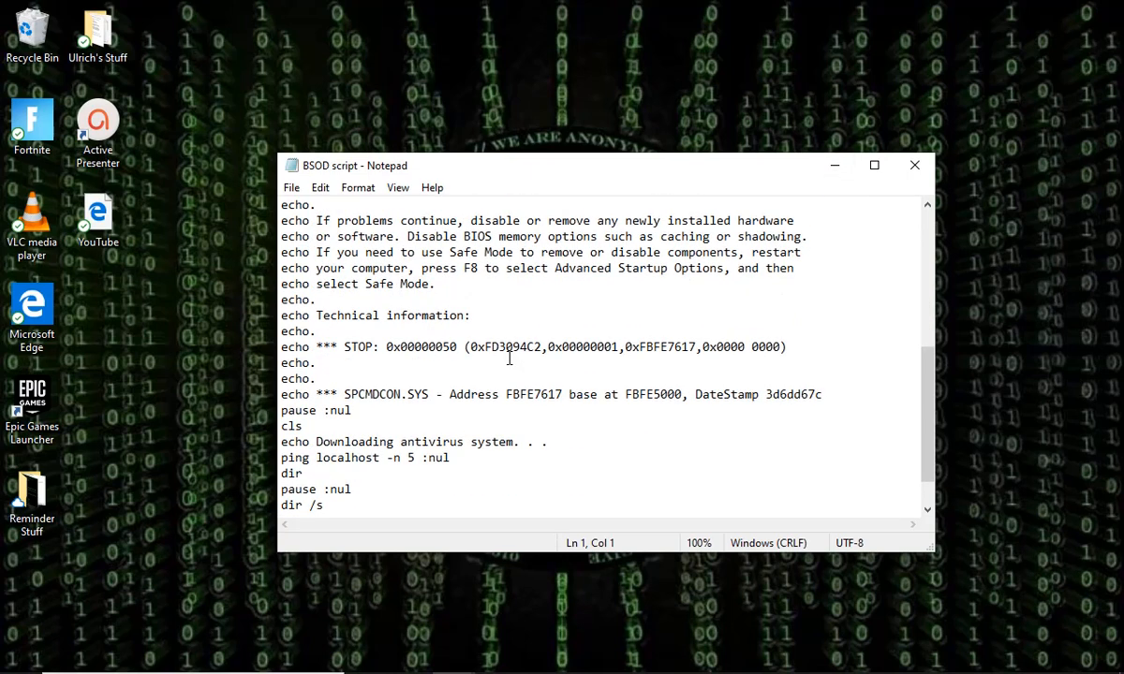
pyautogui.moveTo(498, 365)
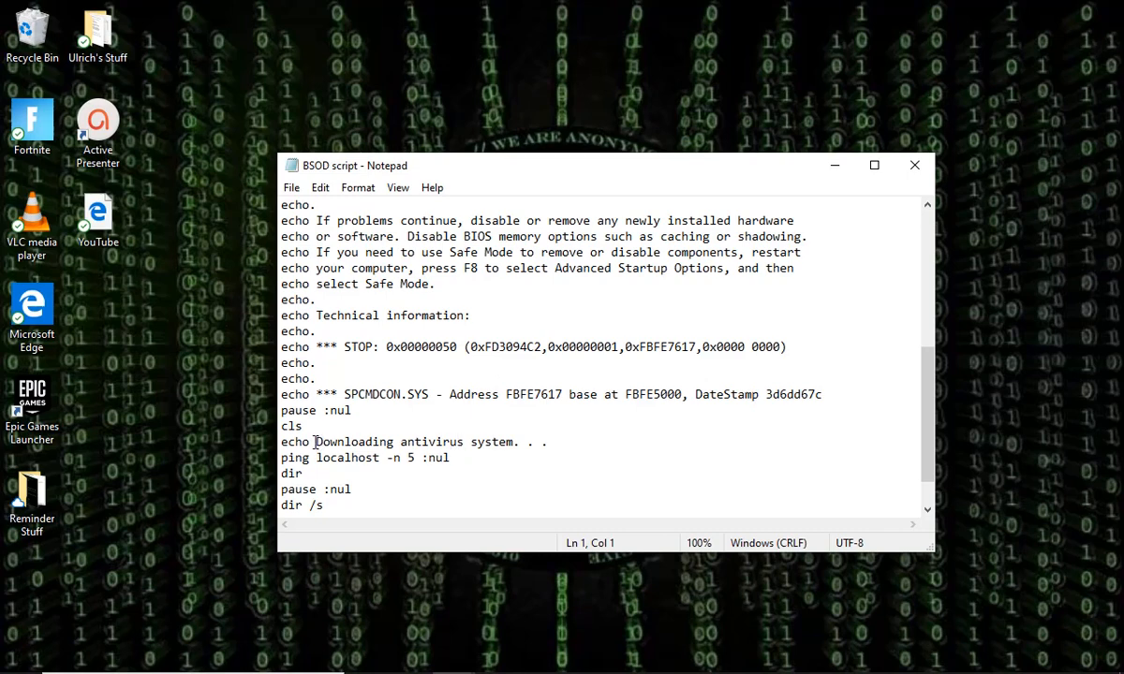
pyautogui.moveTo(809, 191)
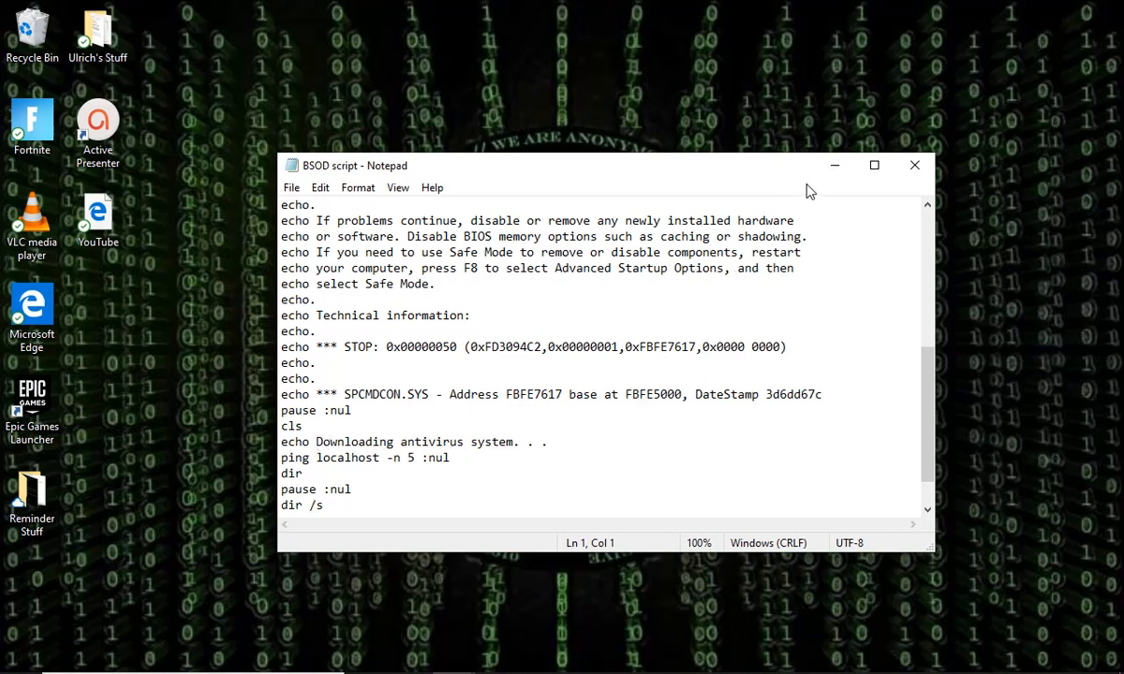
pyautogui.moveTo(836, 165)
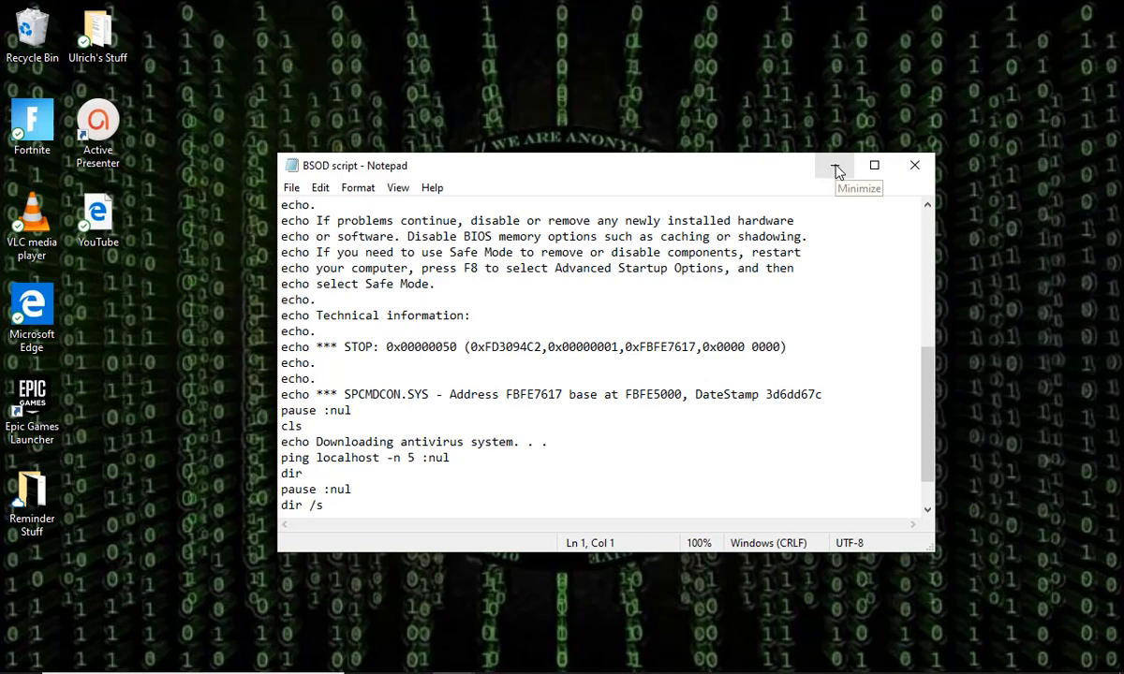
pyautogui.click(835, 165)
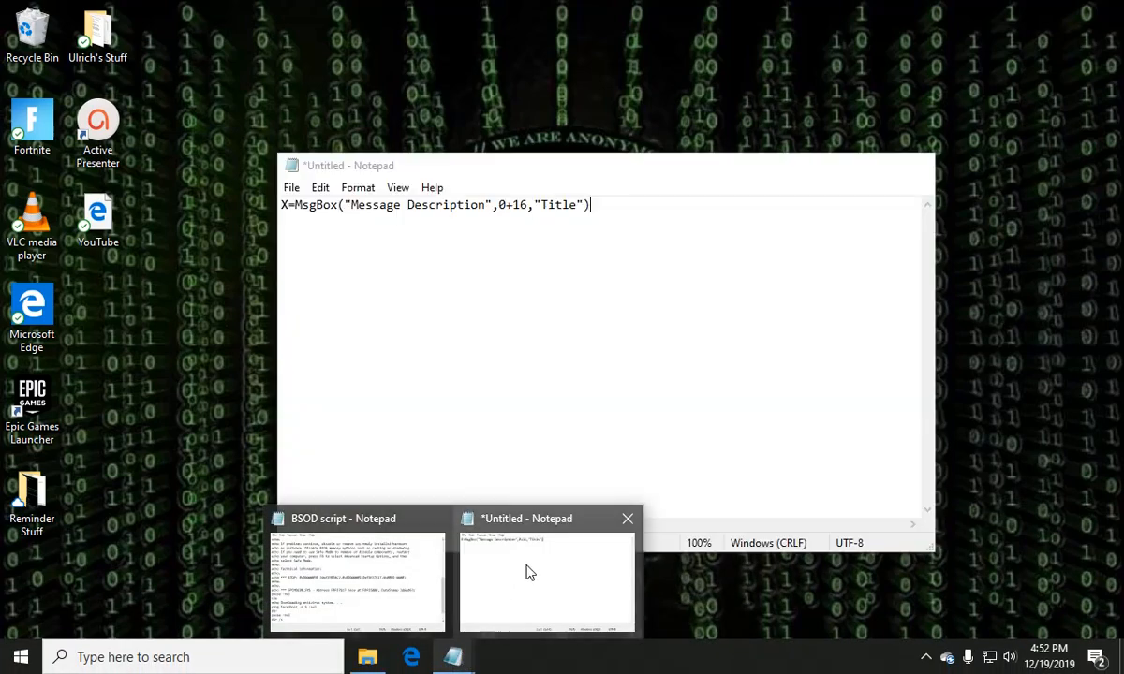
# Replace the Message Description placeholder in the MsgBox line with hello.
pyautogui.click(547, 581)
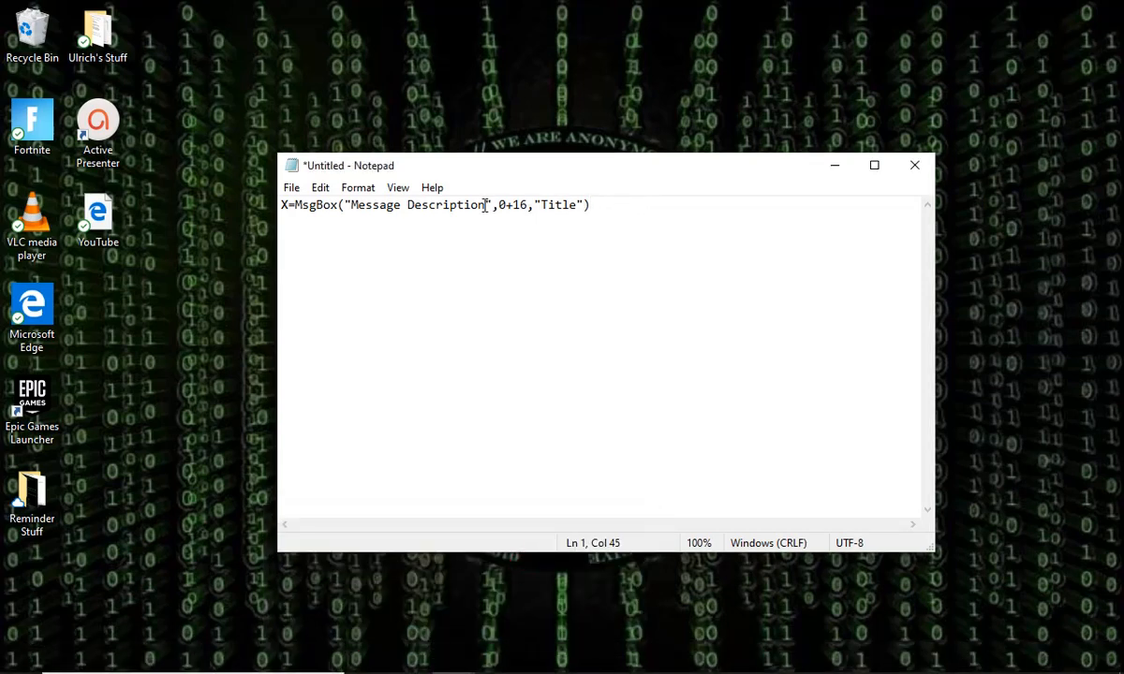
pyautogui.press('backspace')
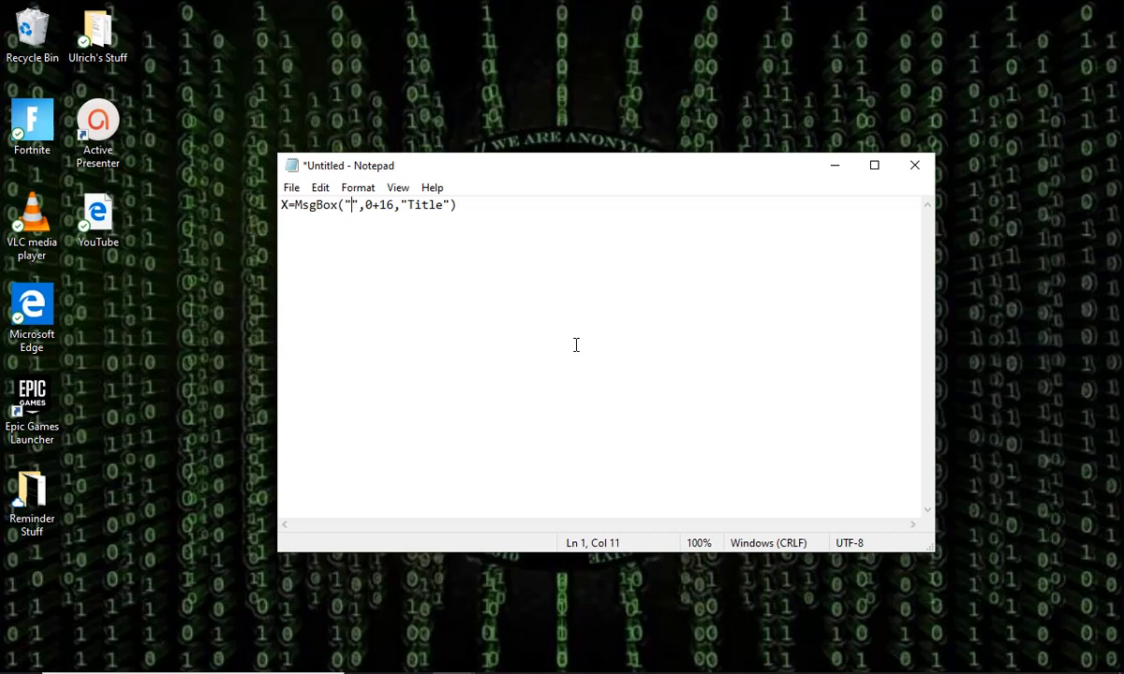
pyautogui.write('hell')
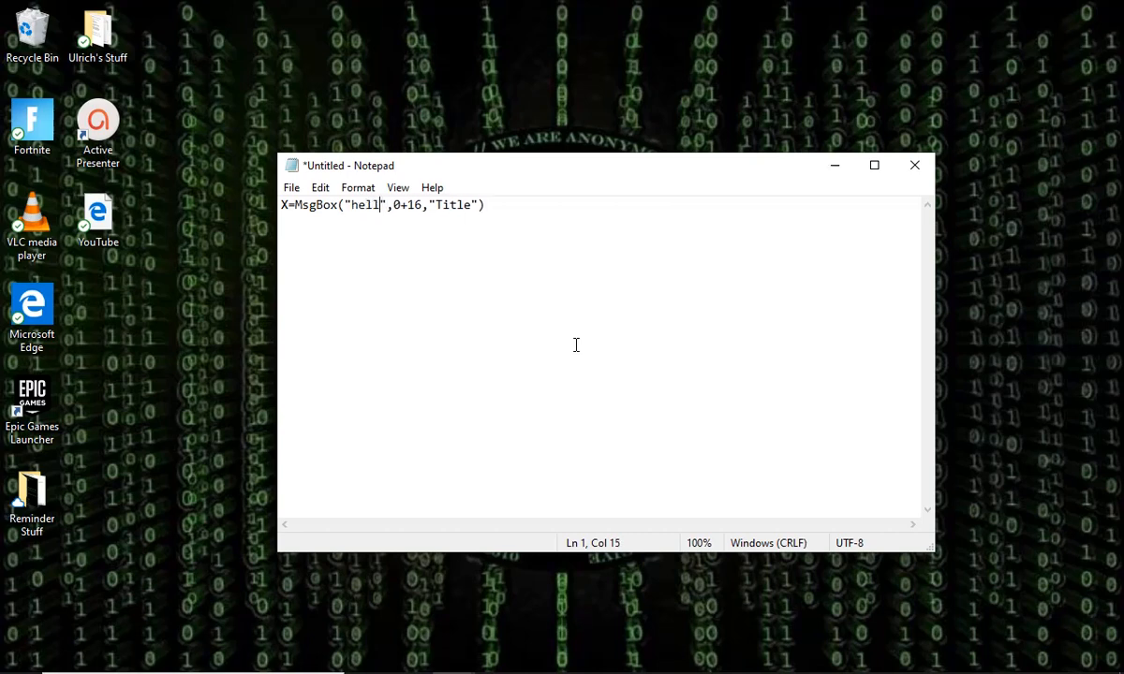
pyautogui.write('o')
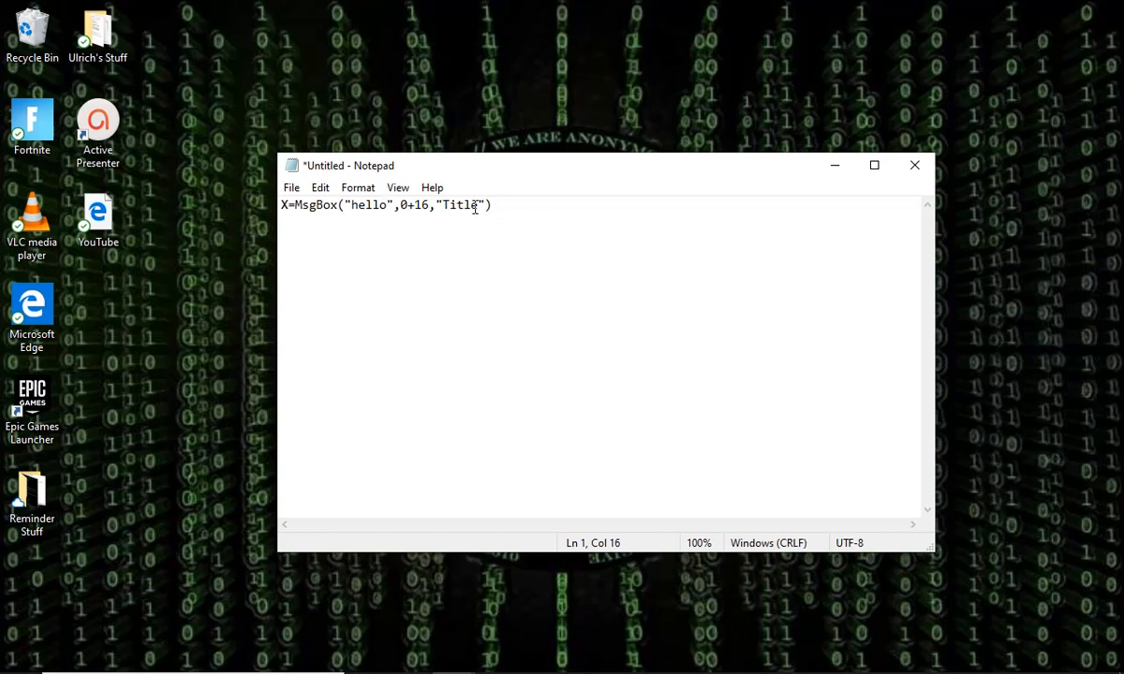
# Replace the Title placeholder in the MsgBox line with nothing.
pyautogui.click(476, 204)
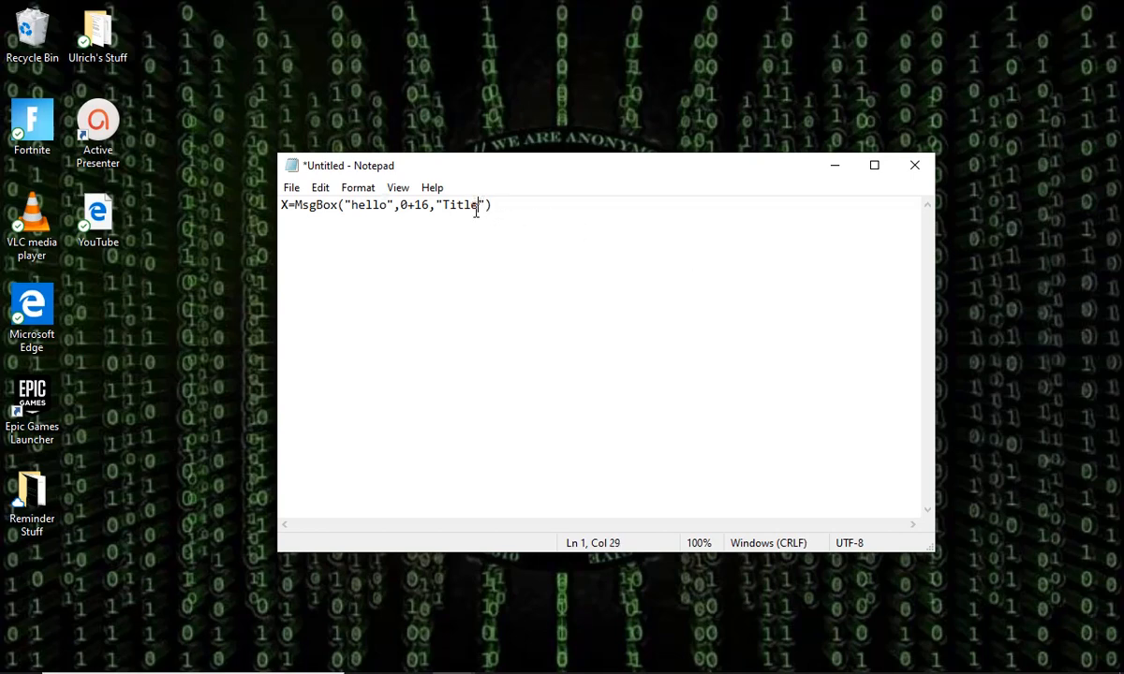
pyautogui.press('Backspace')
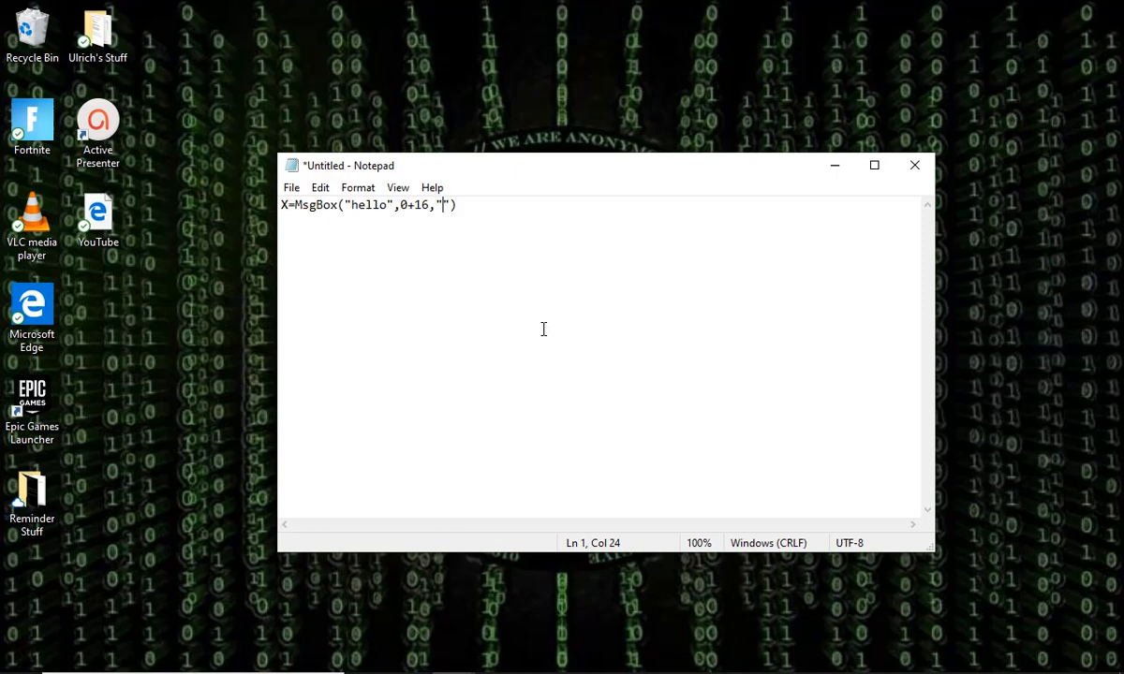
pyautogui.write('nothi')
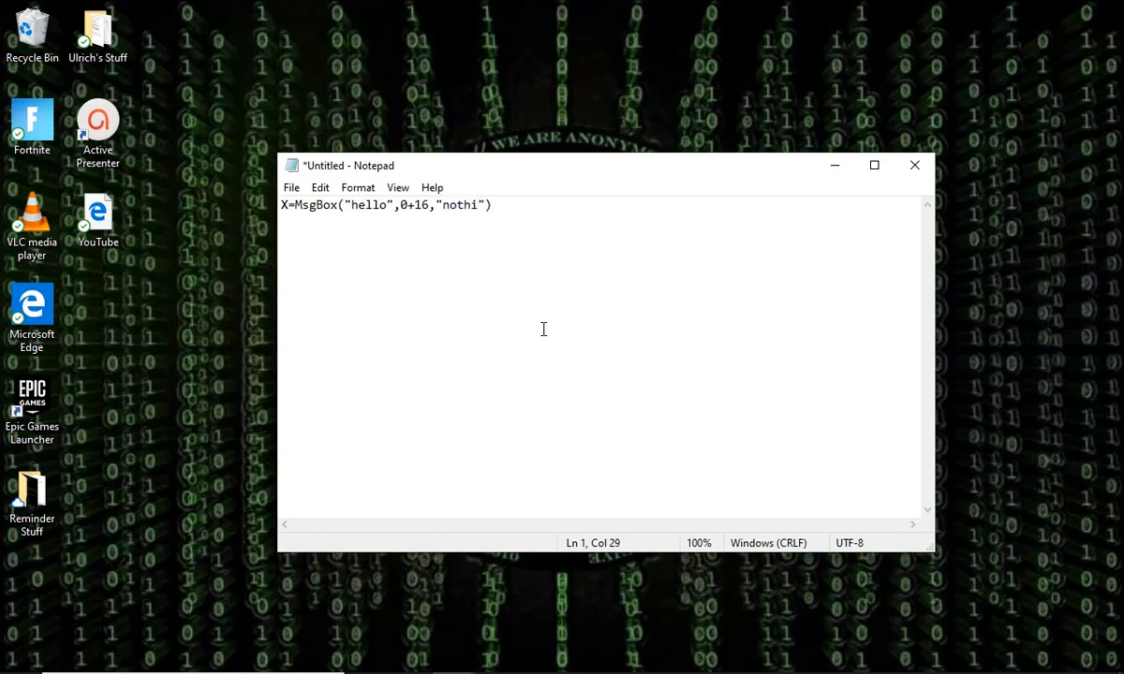
pyautogui.write('ng')
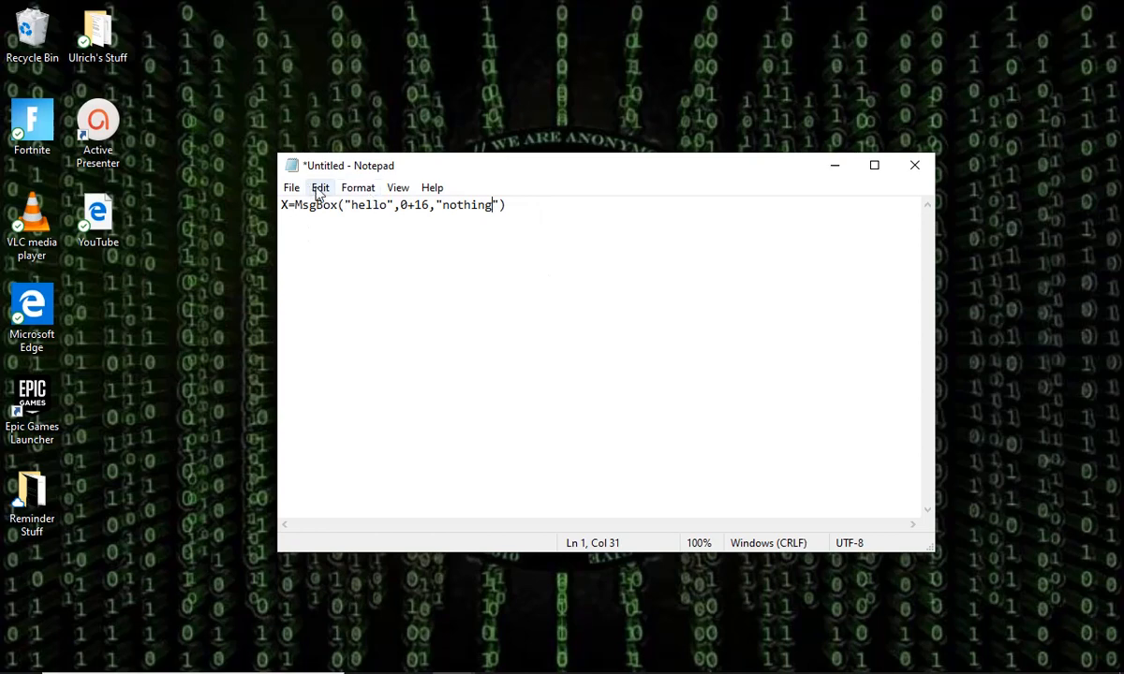
pyautogui.click(292, 187)
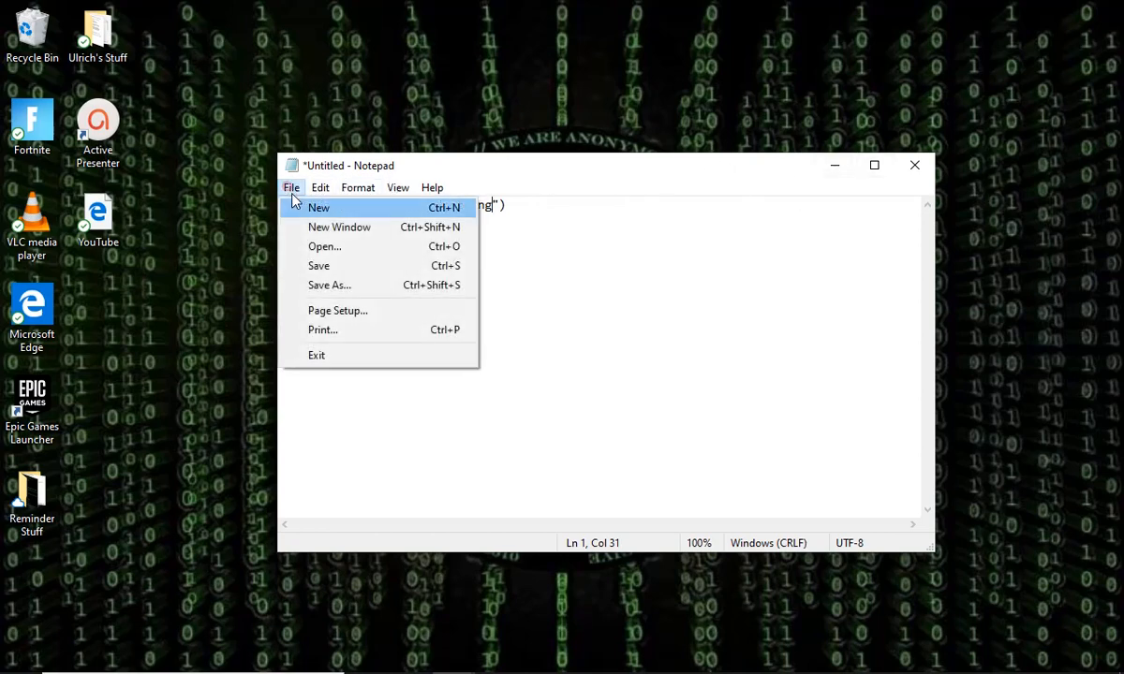
# Save the MsgBox script as hello.vbs in the Ulrich's Stuff folder.
pyautogui.click(329, 285)
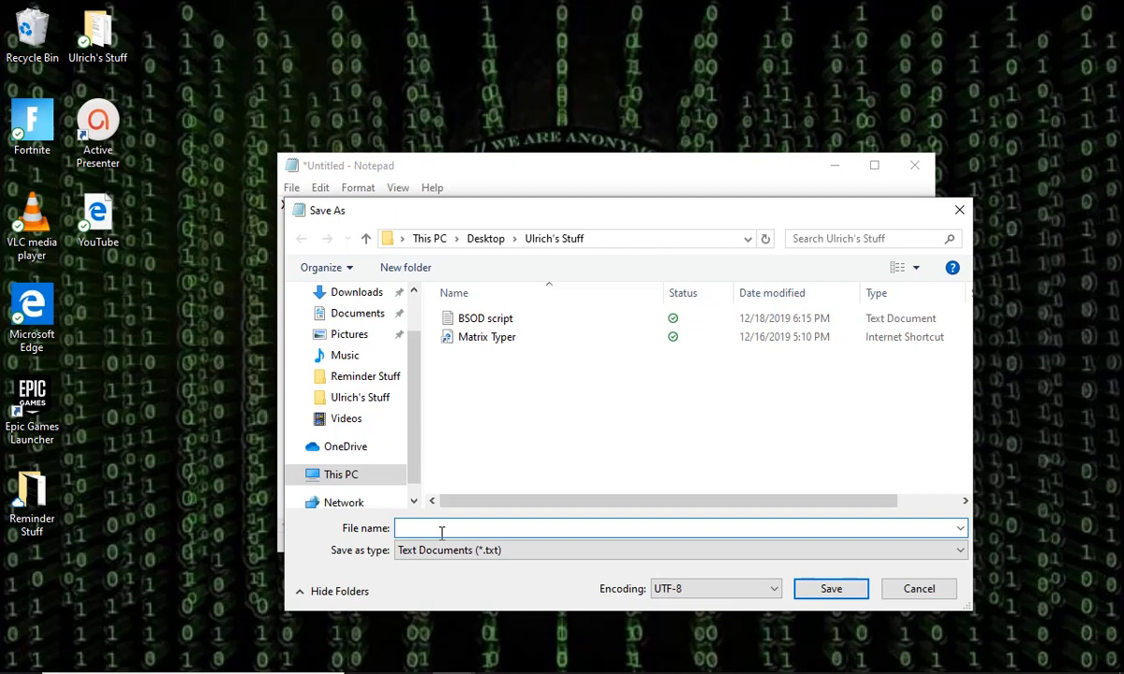
pyautogui.write('hello')
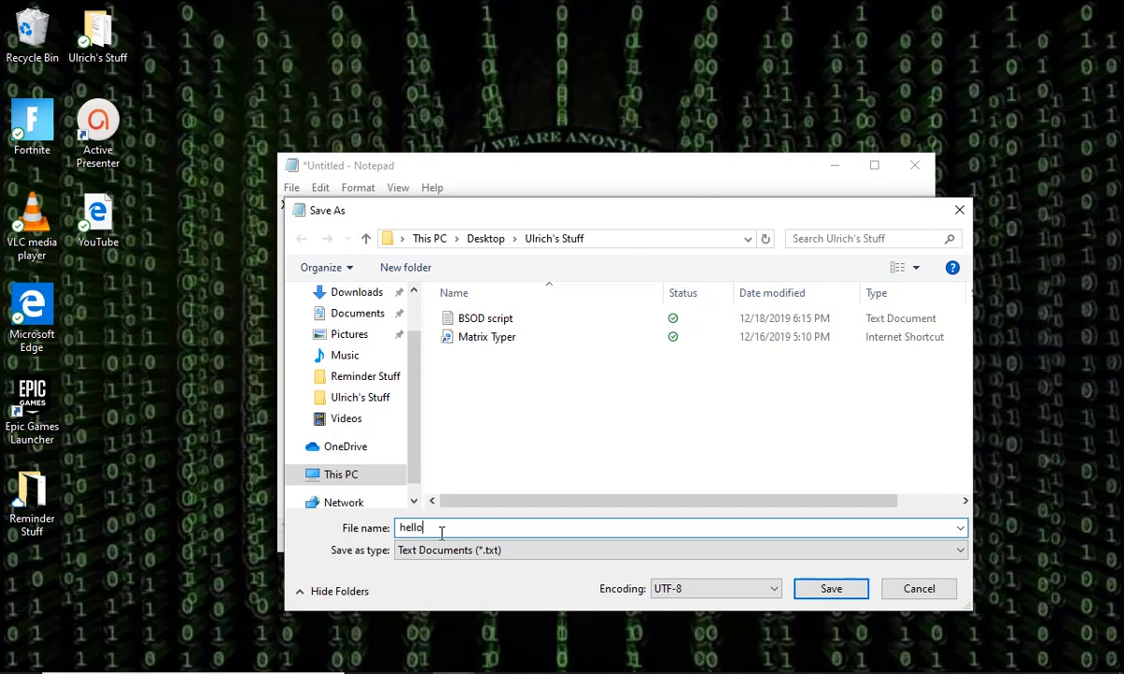
pyautogui.write('.vbs')
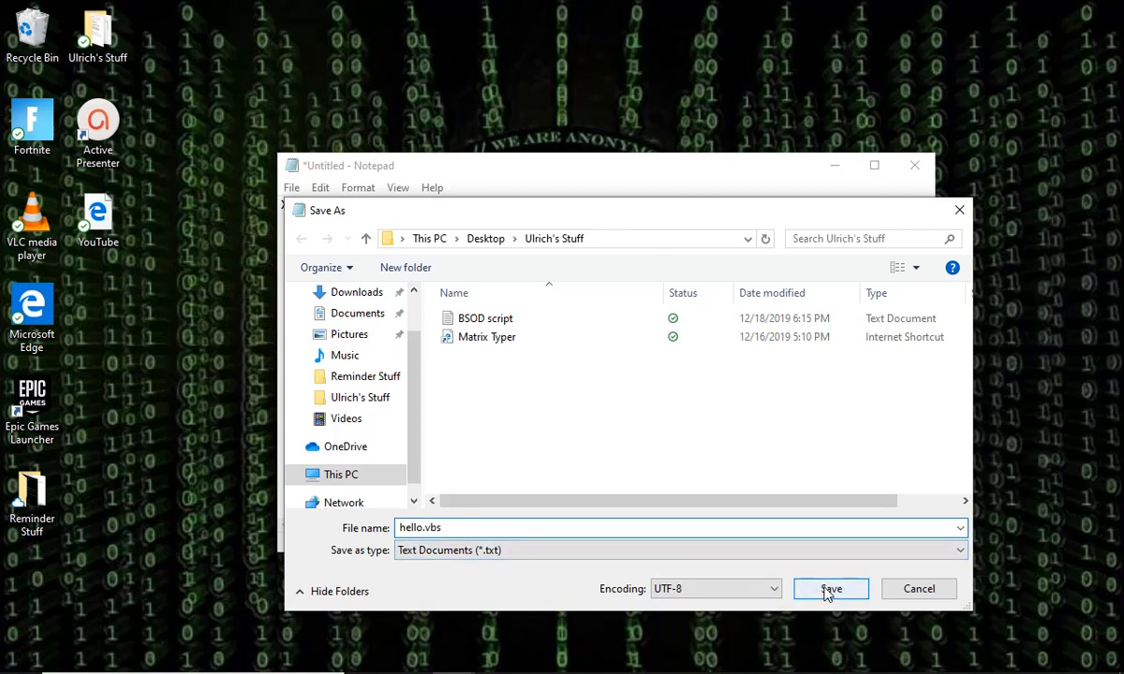
pyautogui.click(829, 588)
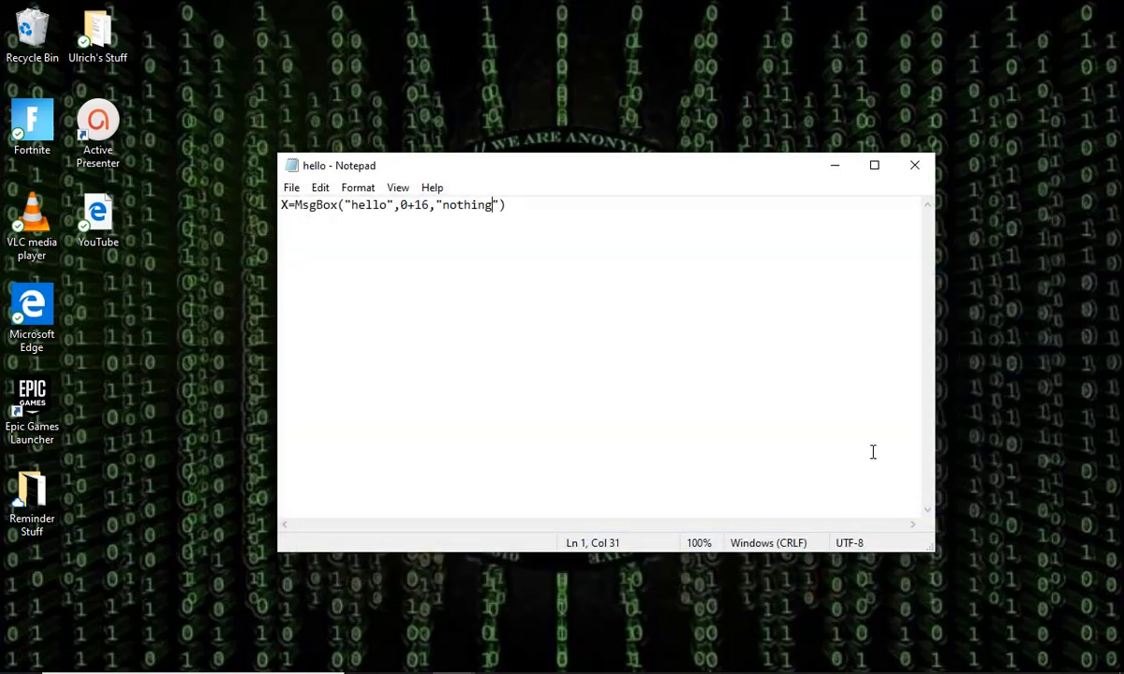
pyautogui.moveTo(833, 165)
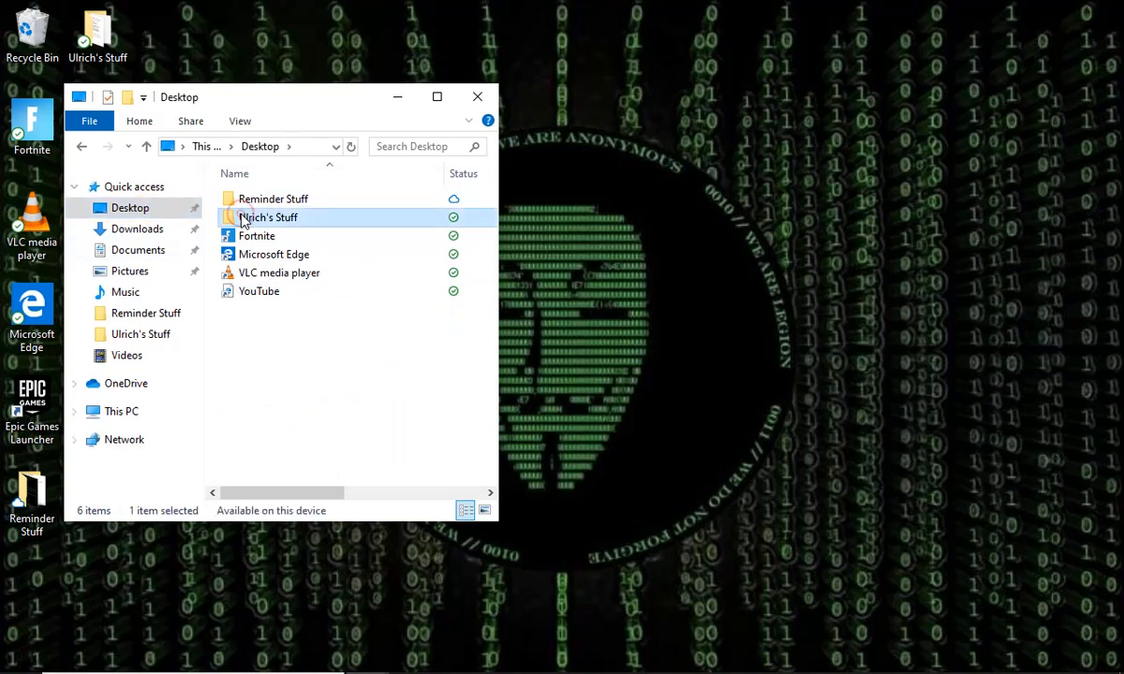
# In Ulrich's Stuff shown in Details view, run hello.vbs so the popup titled nothing reading hello appears.
pyautogui.doubleClick(270, 218)
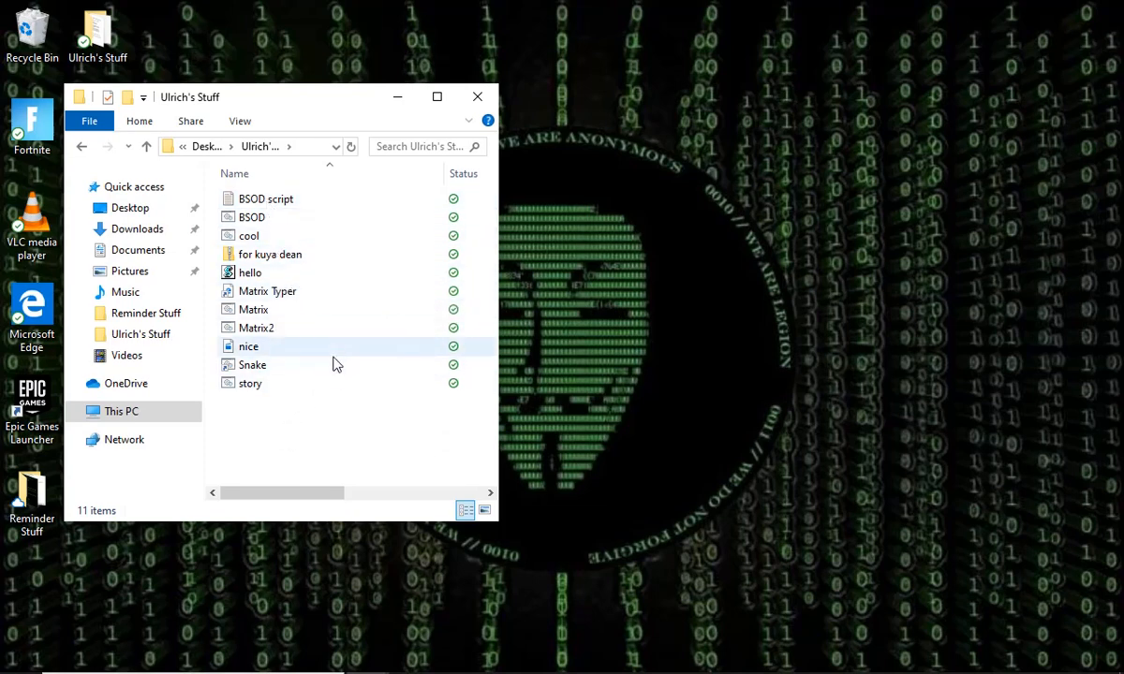
pyautogui.click(477, 97)
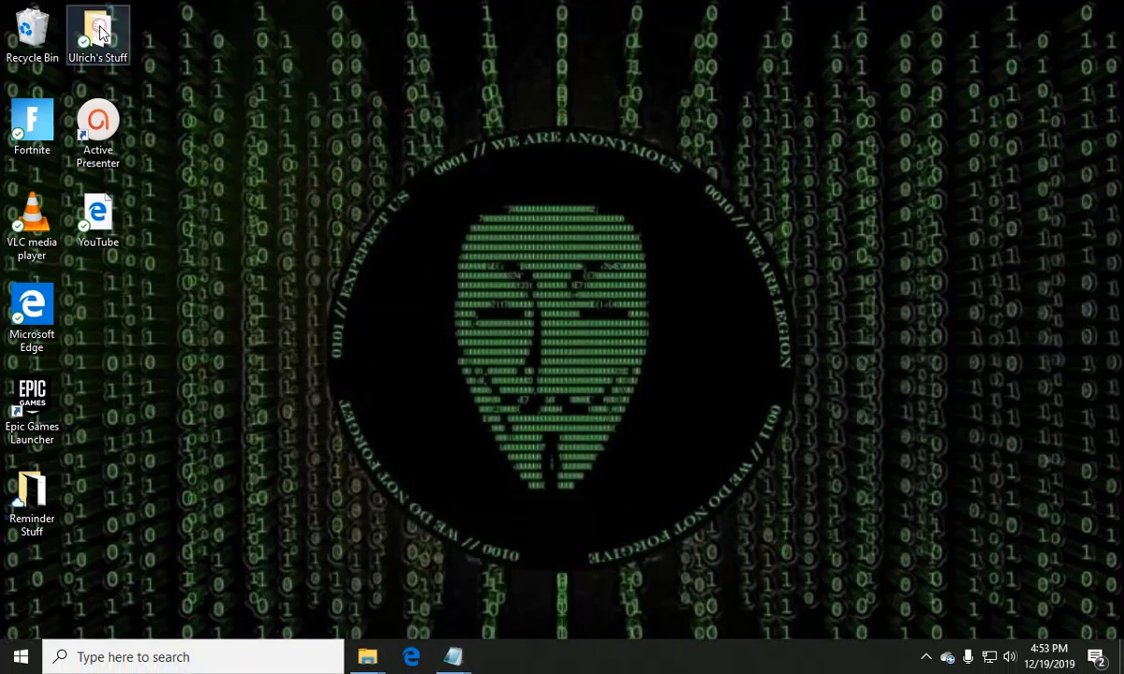
pyautogui.doubleClick(97, 34)
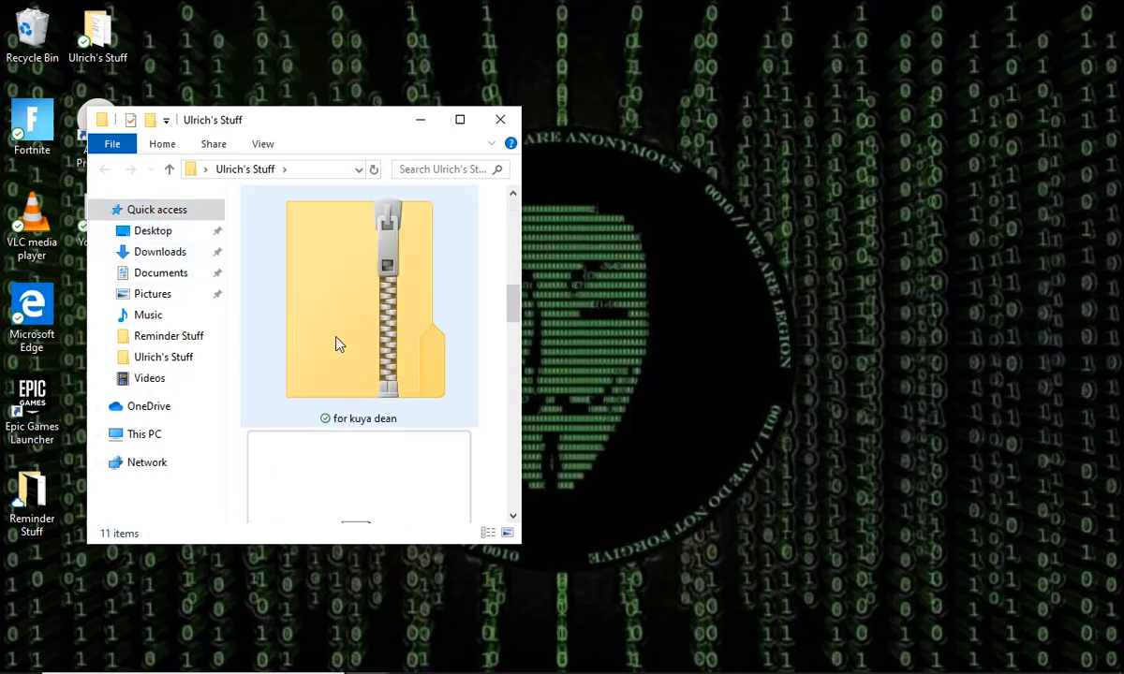
pyautogui.scroll(-3)
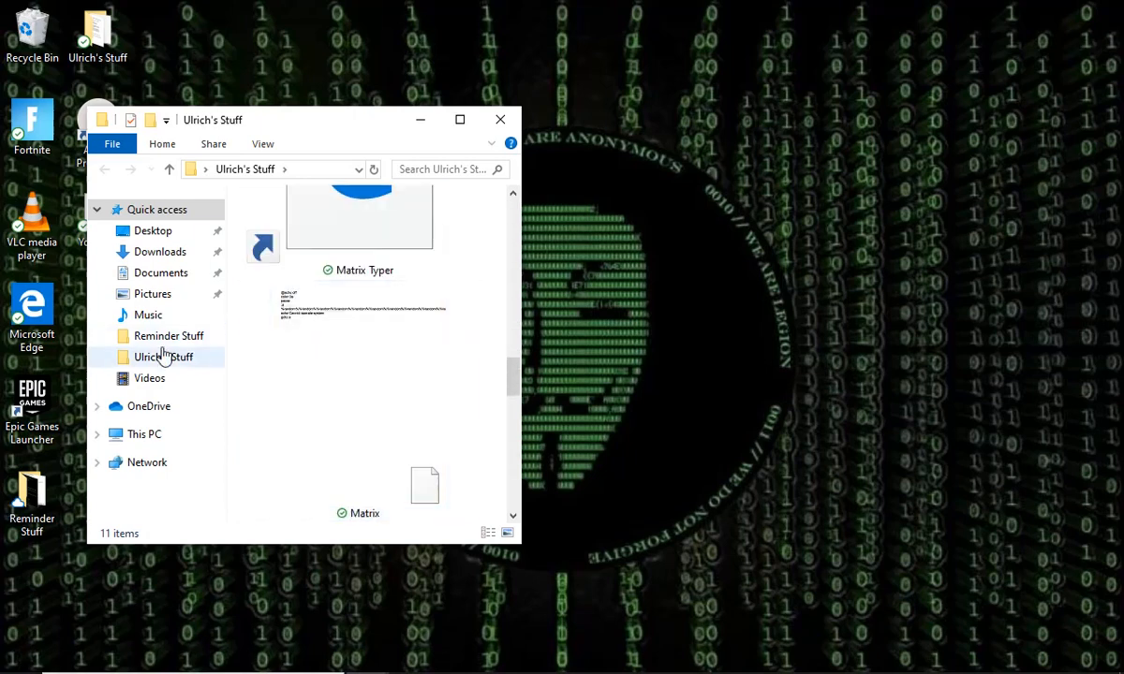
pyautogui.moveTo(169, 336)
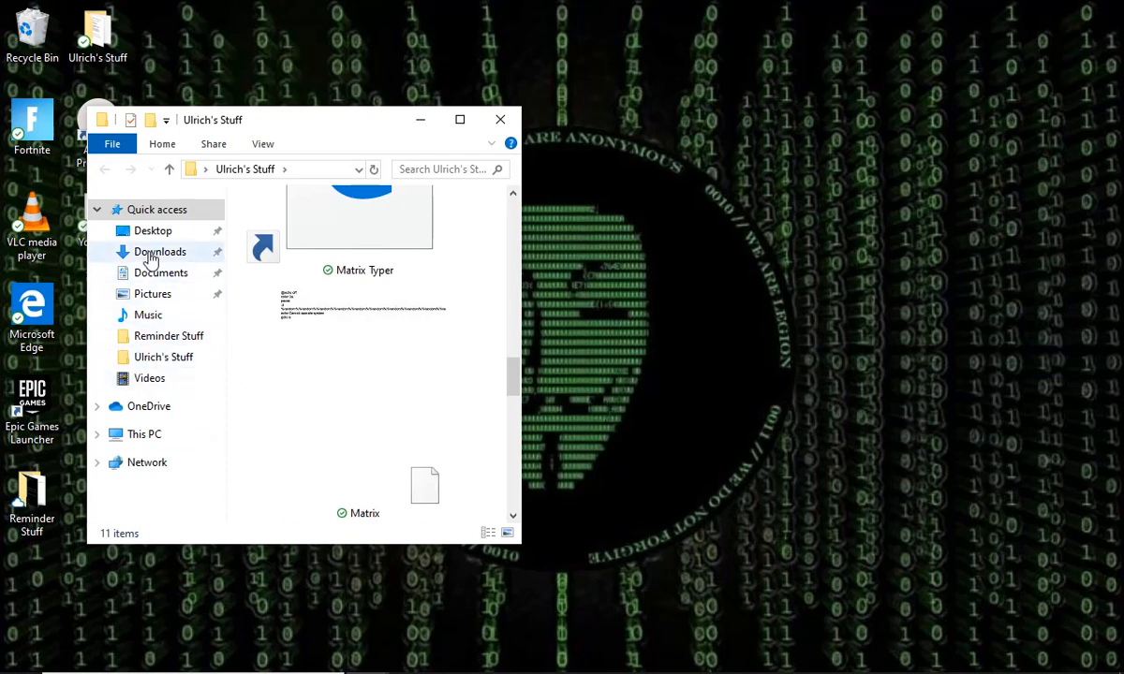
pyautogui.click(154, 230)
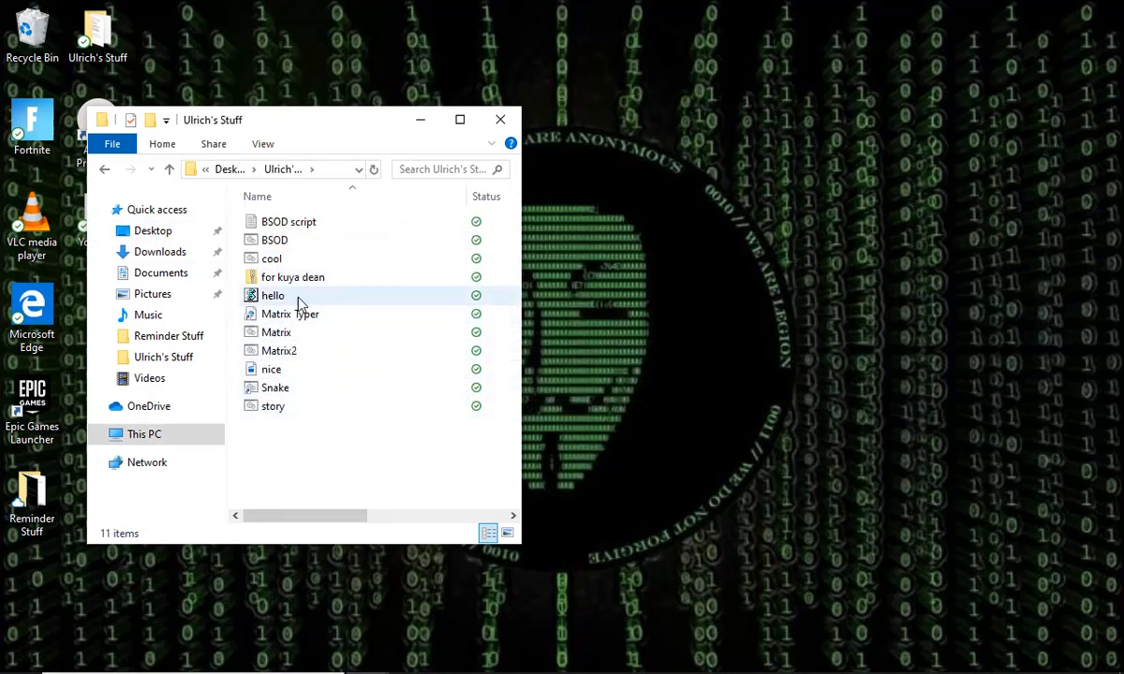
pyautogui.doubleClick(274, 295)
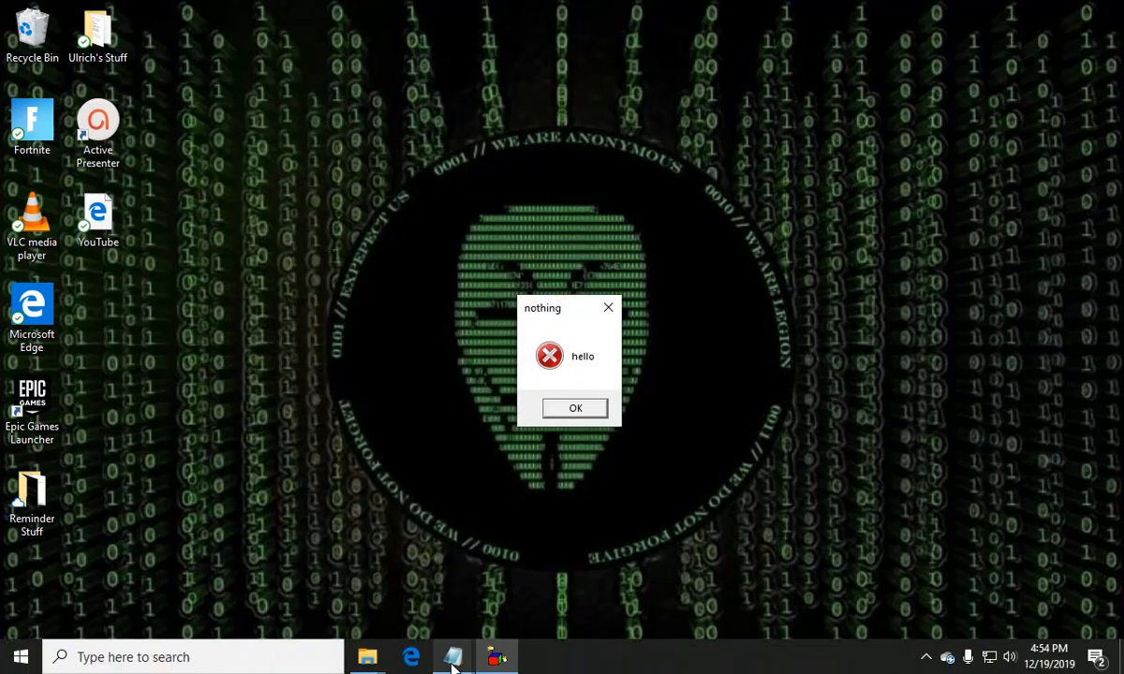
# Review the hello script in Notepad, then close it leaving only the desktop.
pyautogui.click(575, 409)
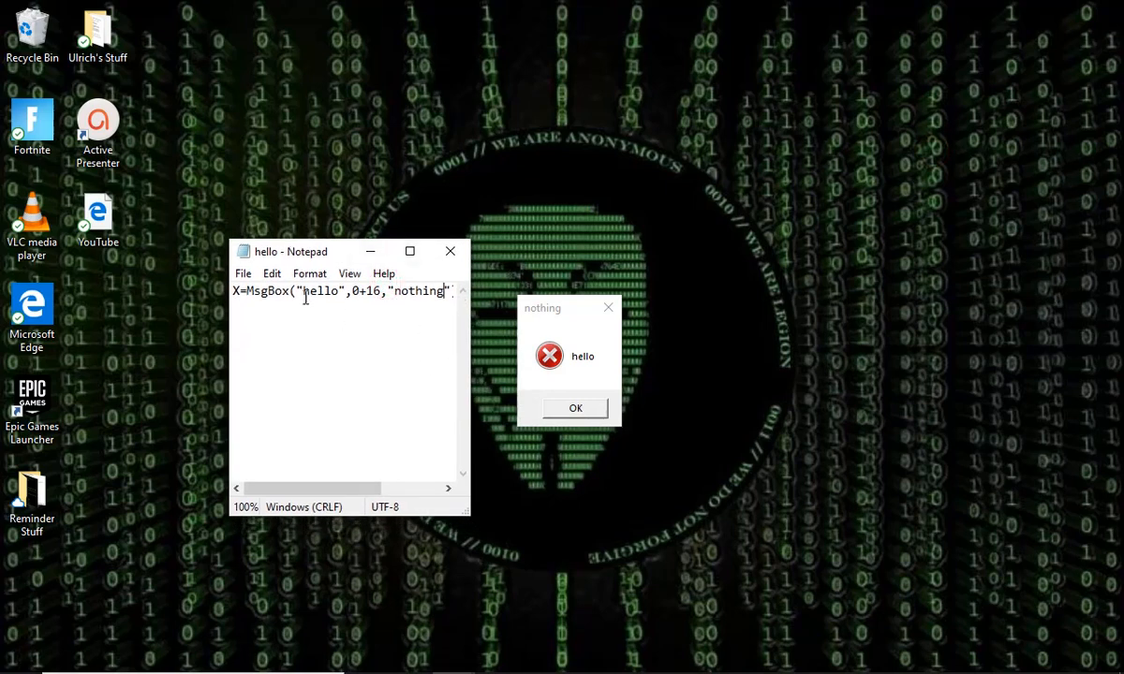
pyautogui.moveTo(449, 251)
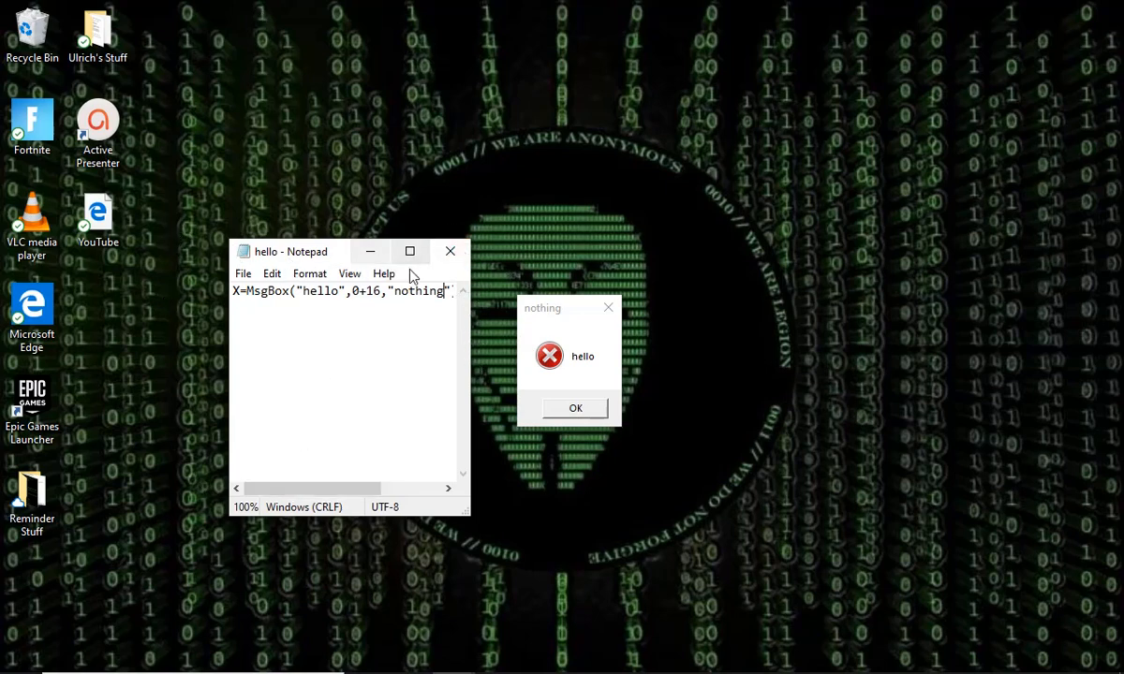
pyautogui.moveTo(403, 216)
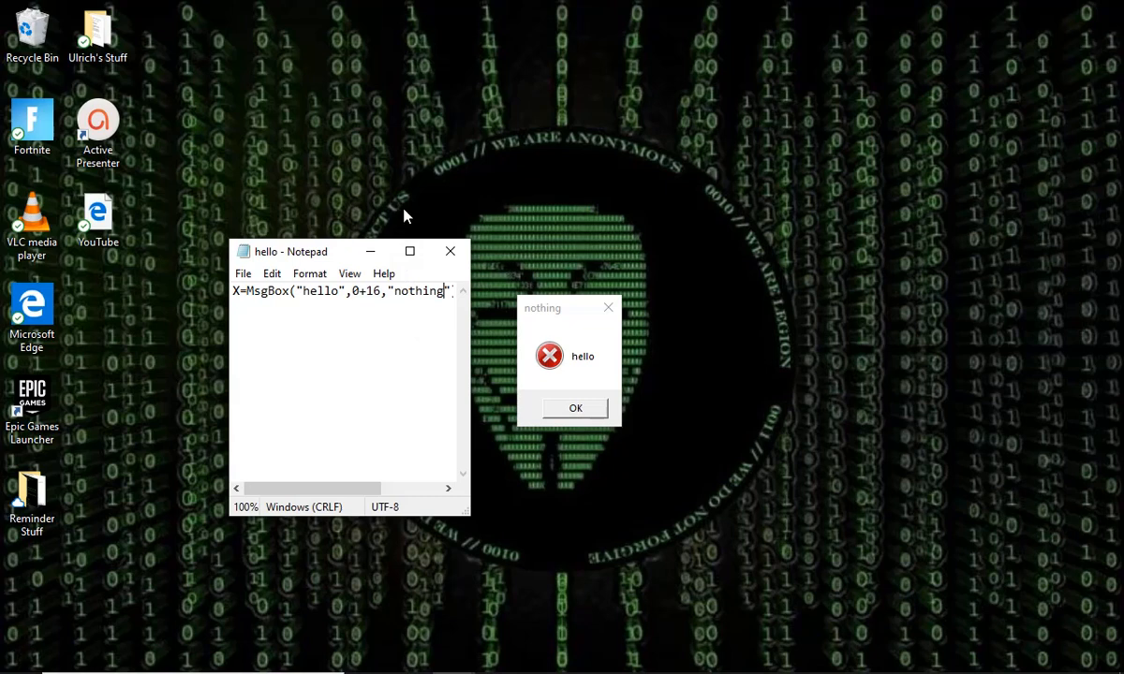
pyautogui.moveTo(453, 288)
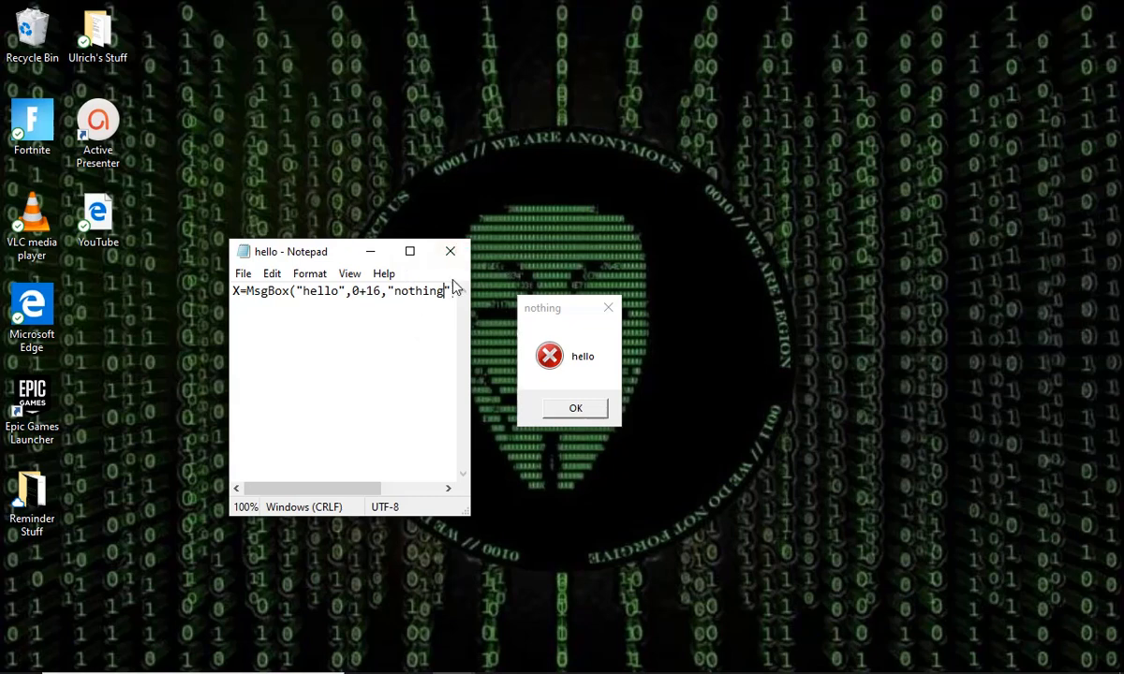
pyautogui.moveTo(410, 251)
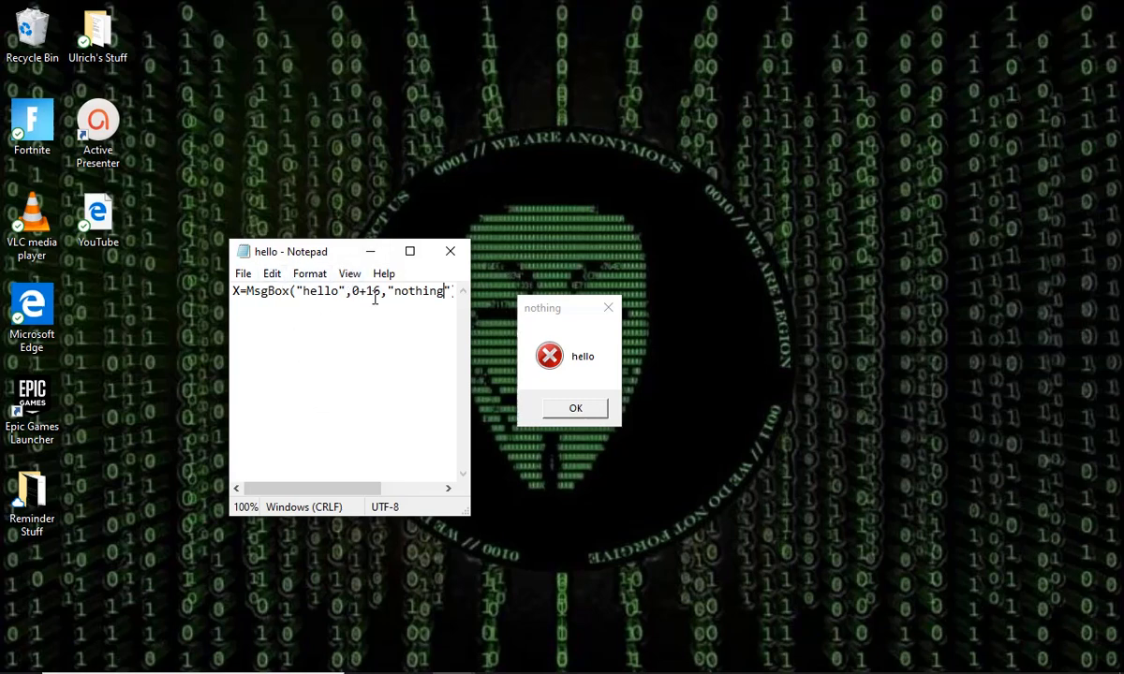
pyautogui.moveTo(449, 251)
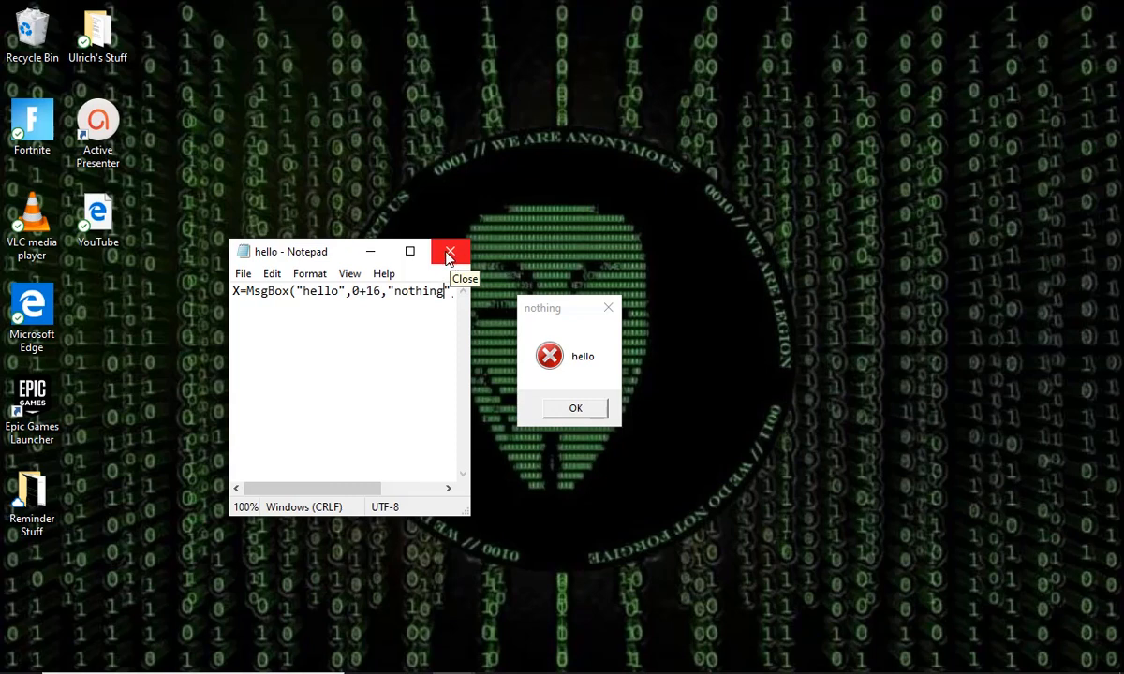
pyautogui.click(450, 251)
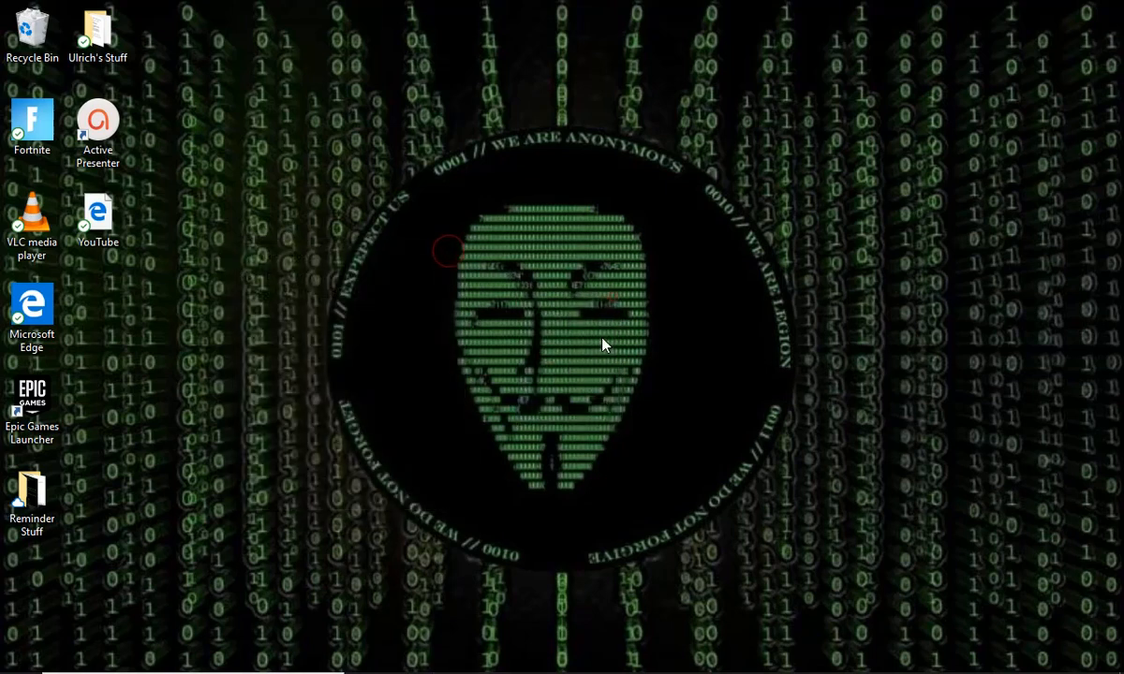
pyautogui.moveTo(433, 637)
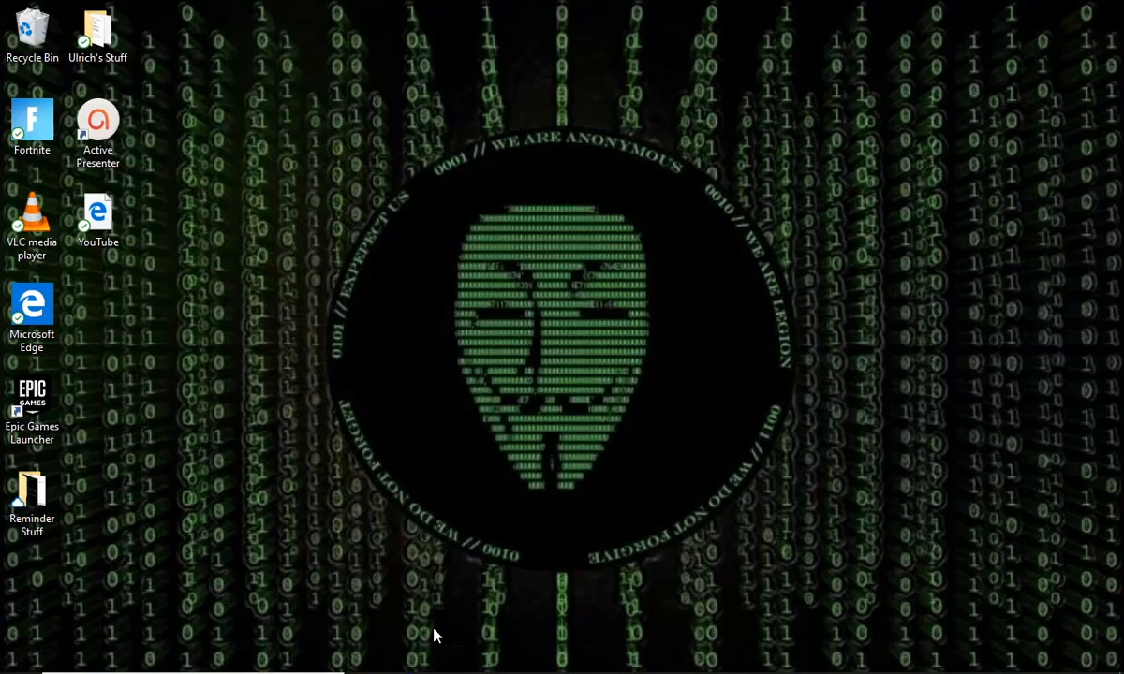